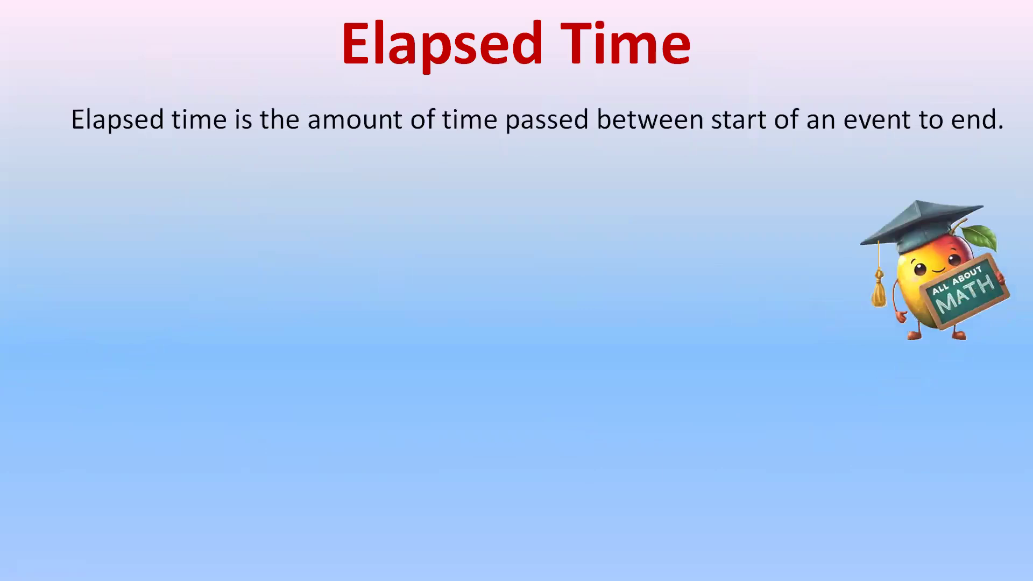
mouse_move(784, 147)
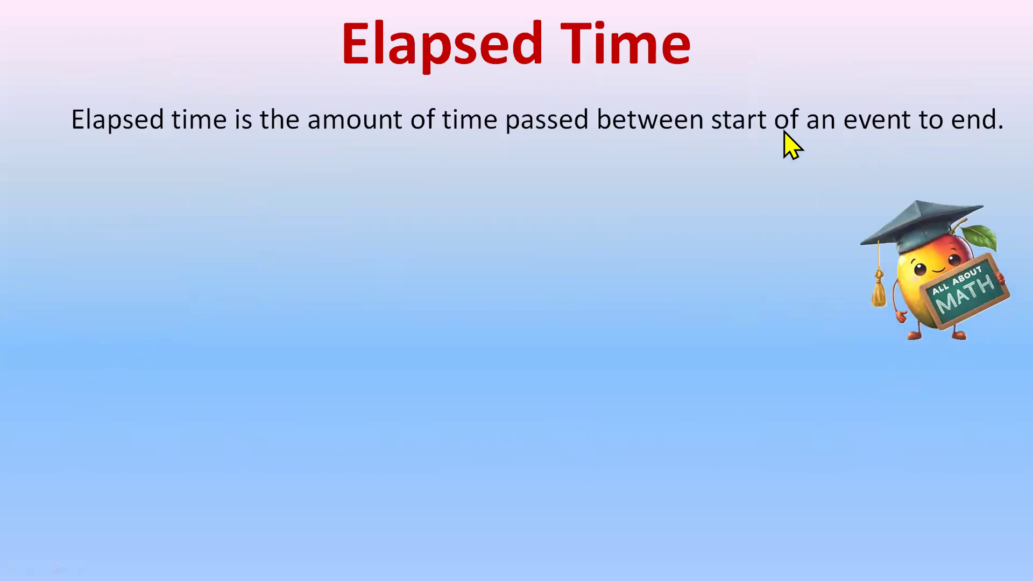
mouse_move(897, 137)
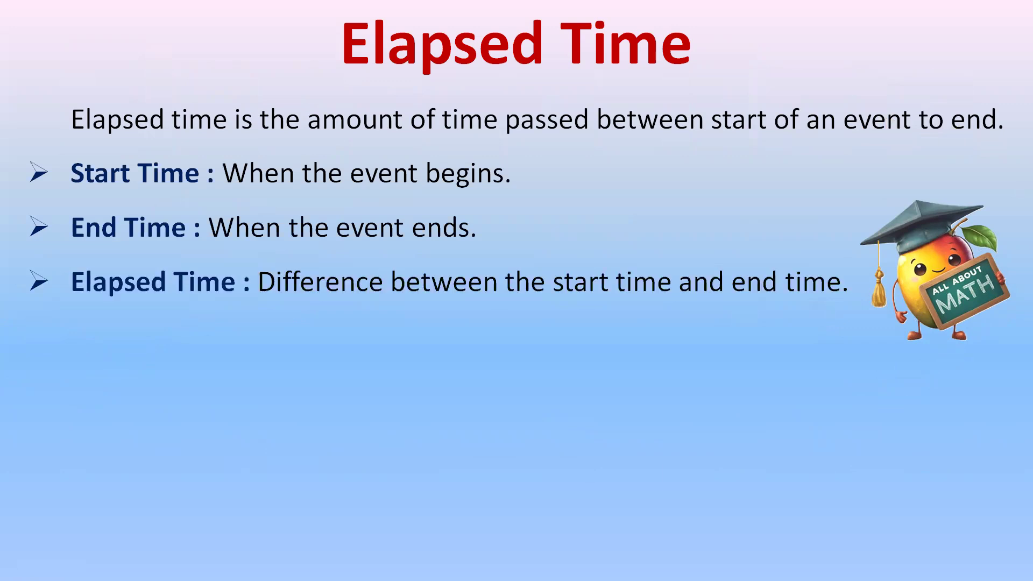
mouse_move(704, 250)
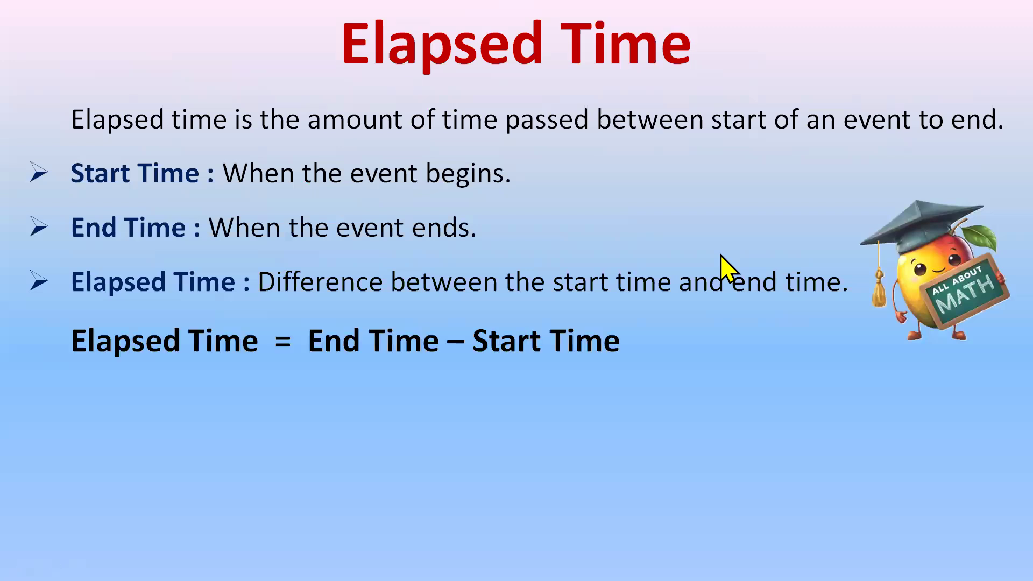
mouse_move(291, 388)
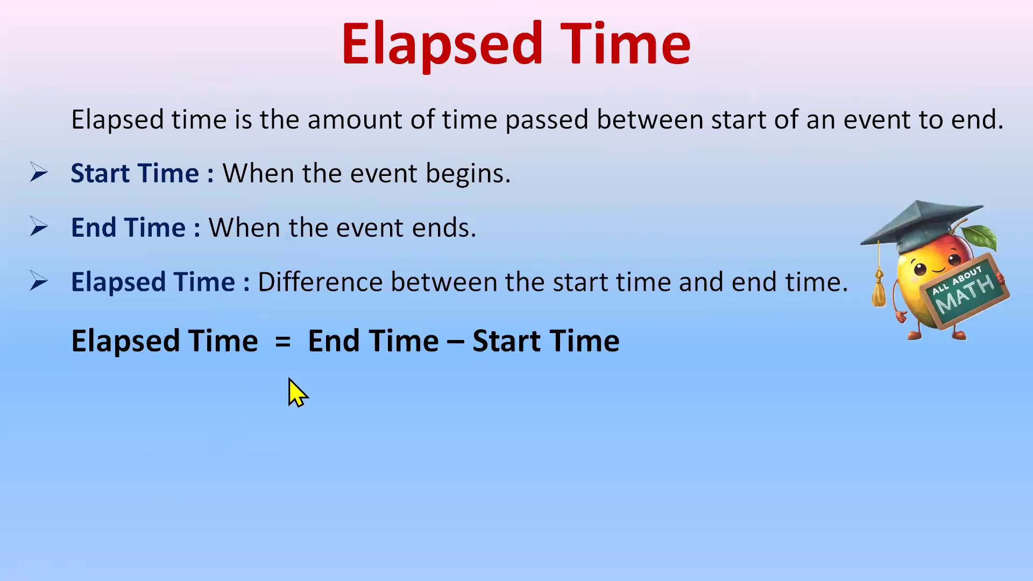
mouse_move(505, 351)
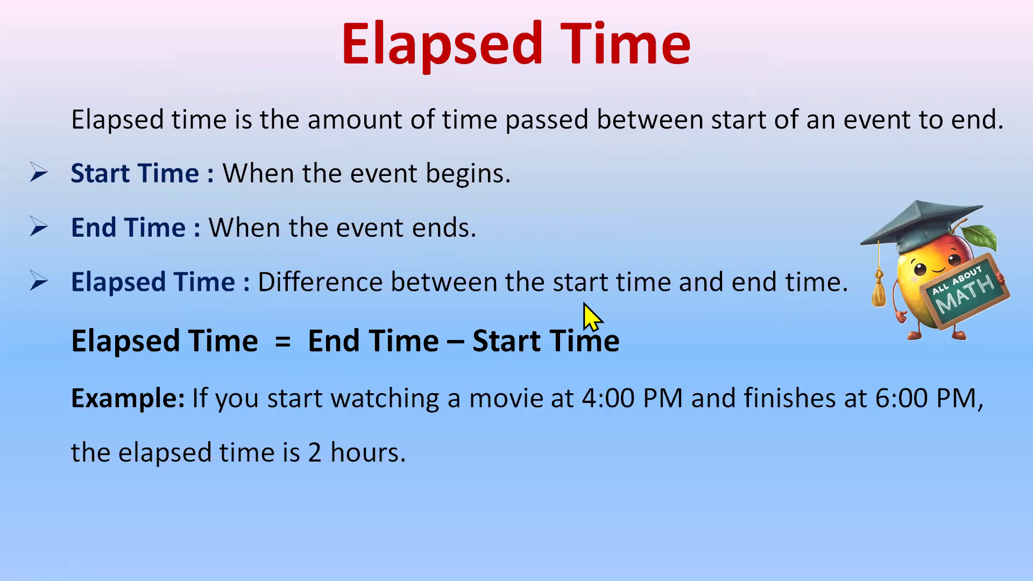
mouse_move(359, 462)
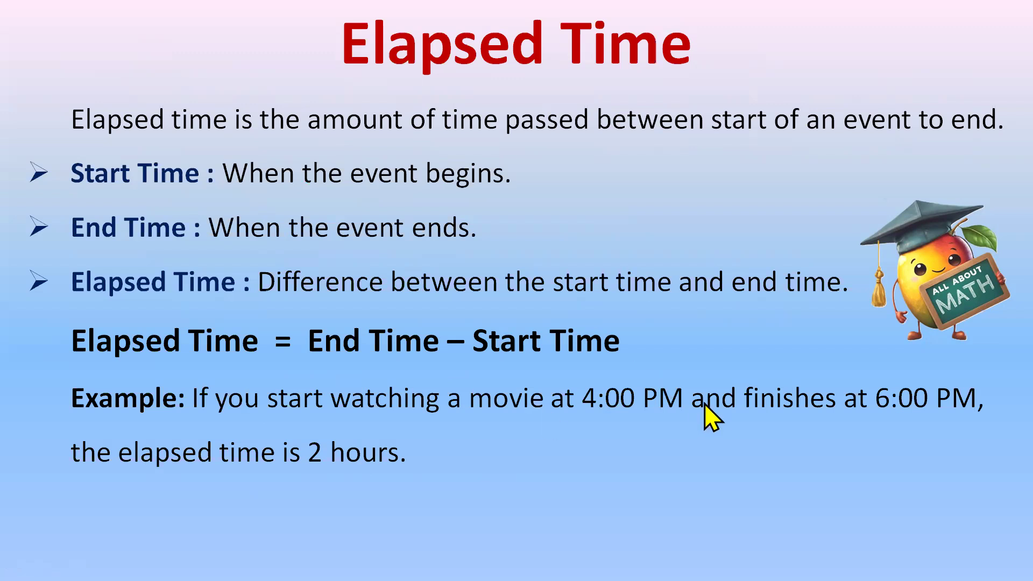
mouse_move(241, 498)
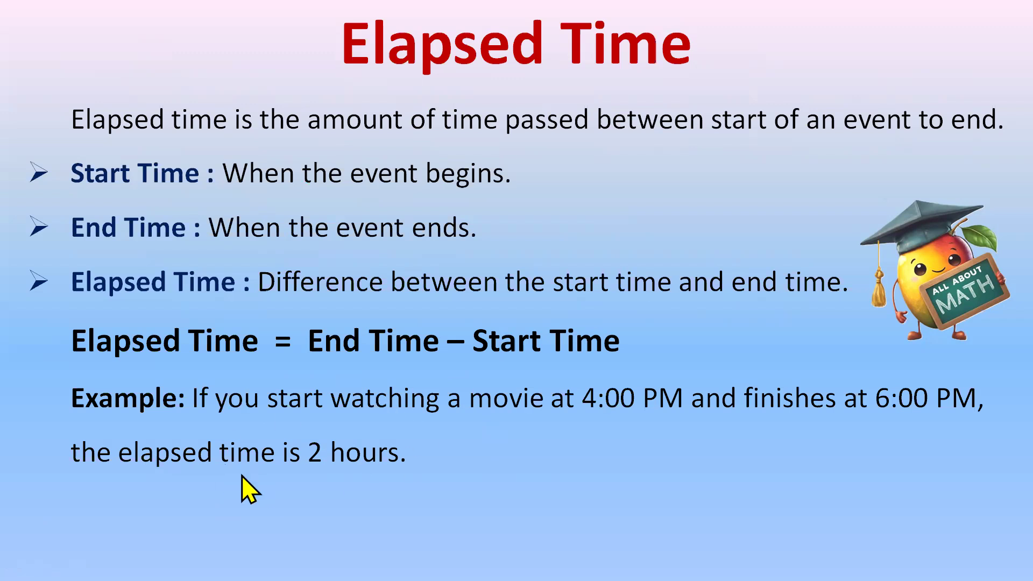
mouse_move(883, 424)
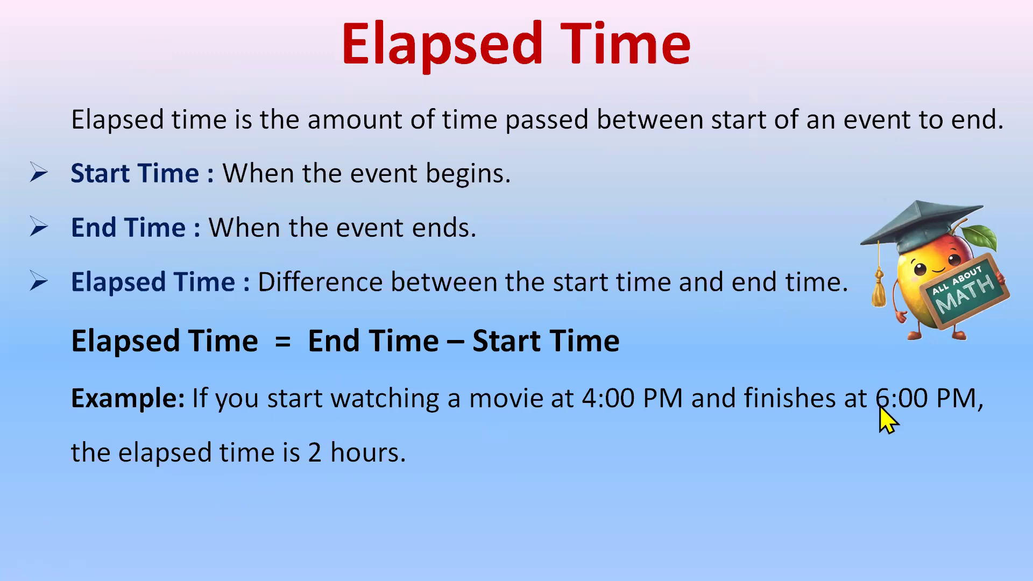
mouse_move(368, 494)
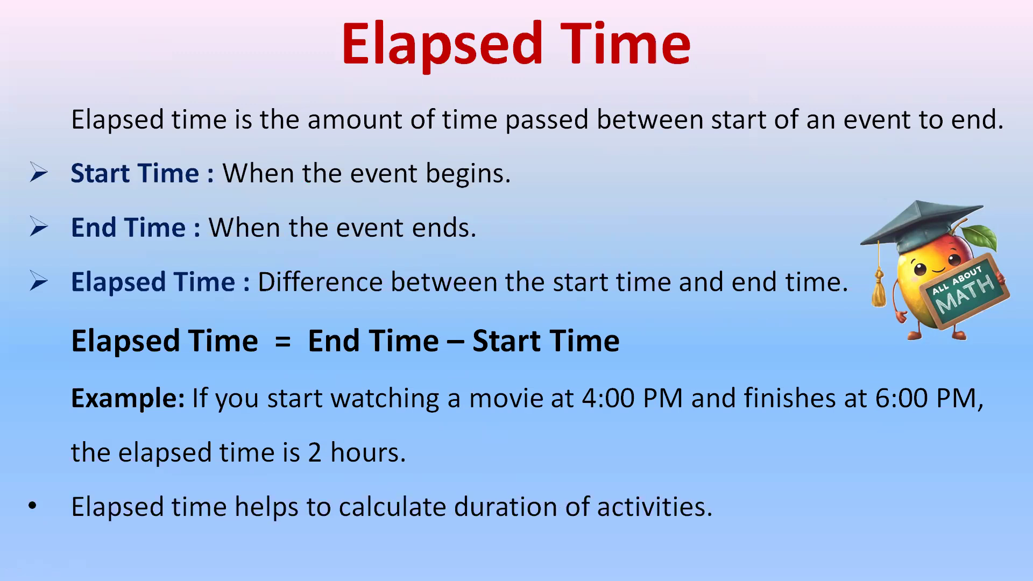
mouse_move(605, 472)
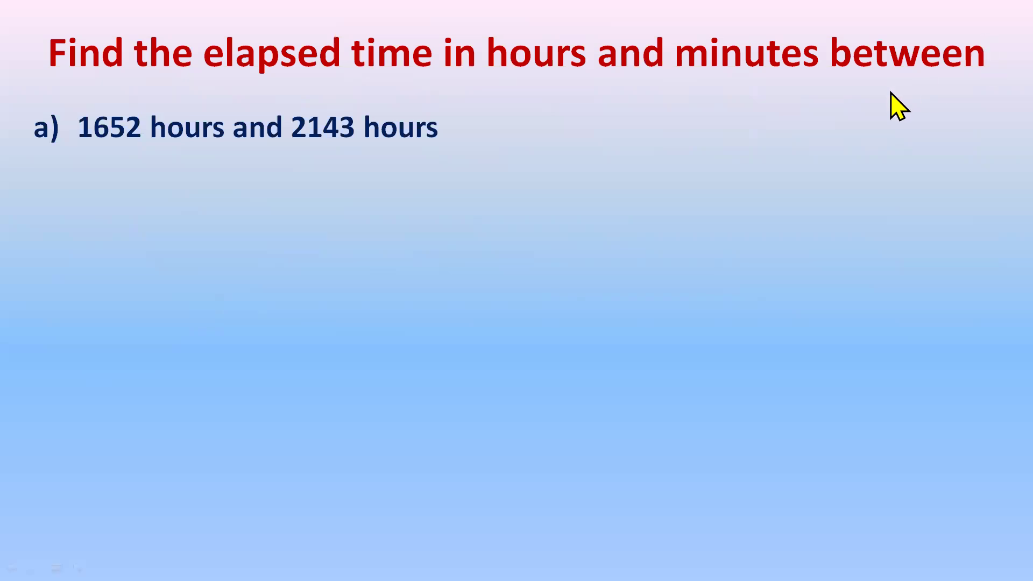
mouse_move(132, 152)
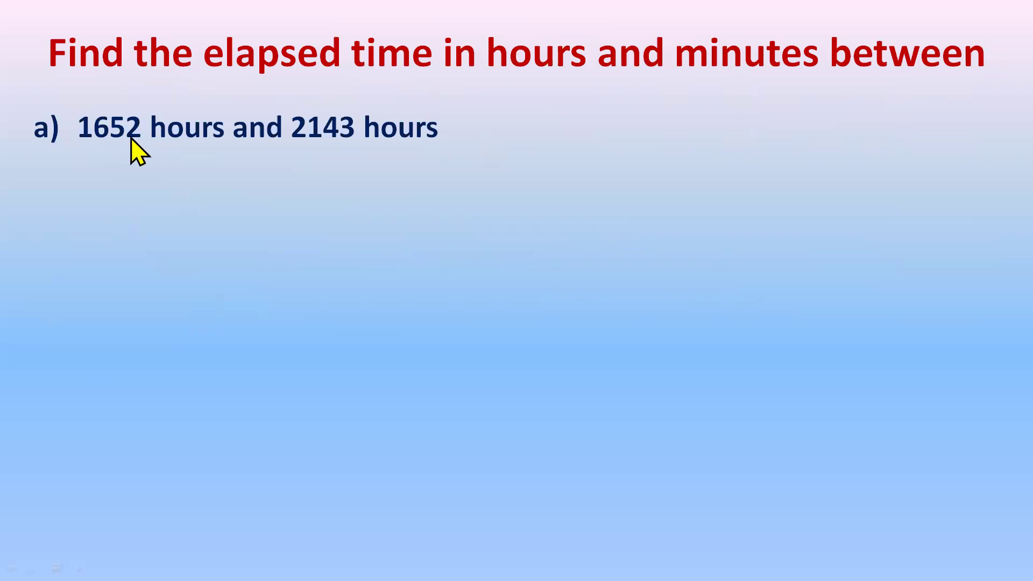
mouse_move(286, 151)
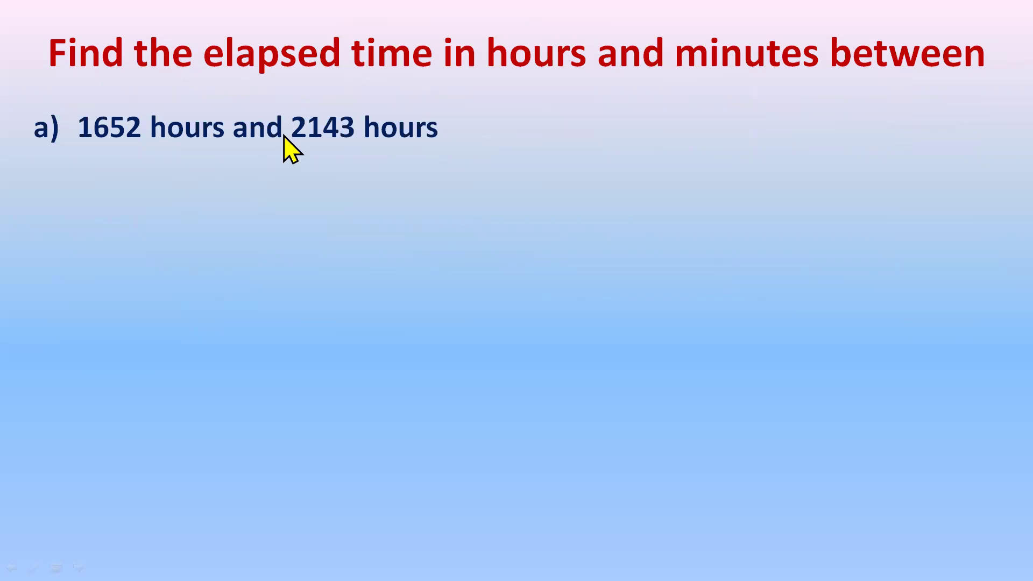
mouse_move(376, 159)
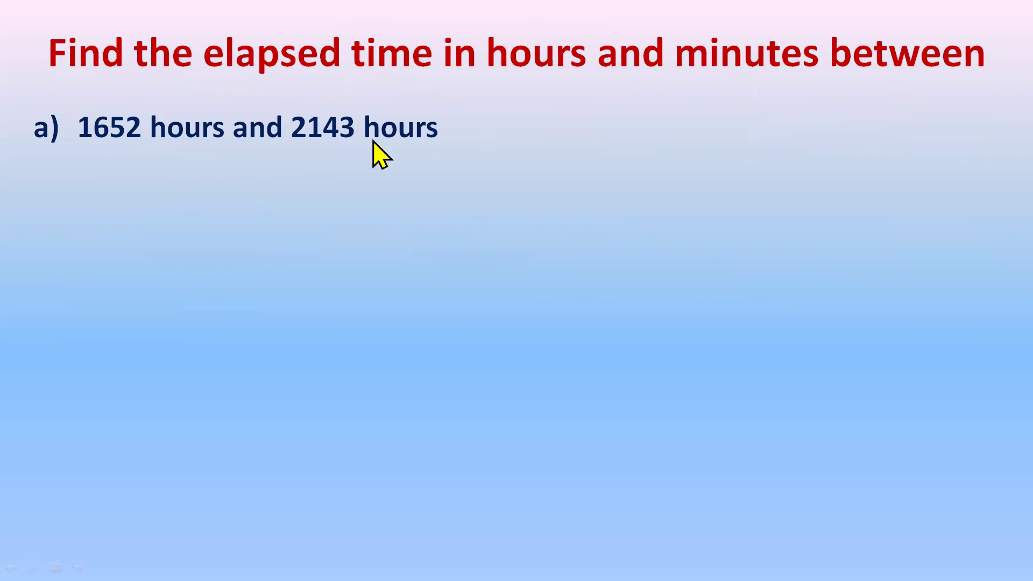
mouse_move(357, 161)
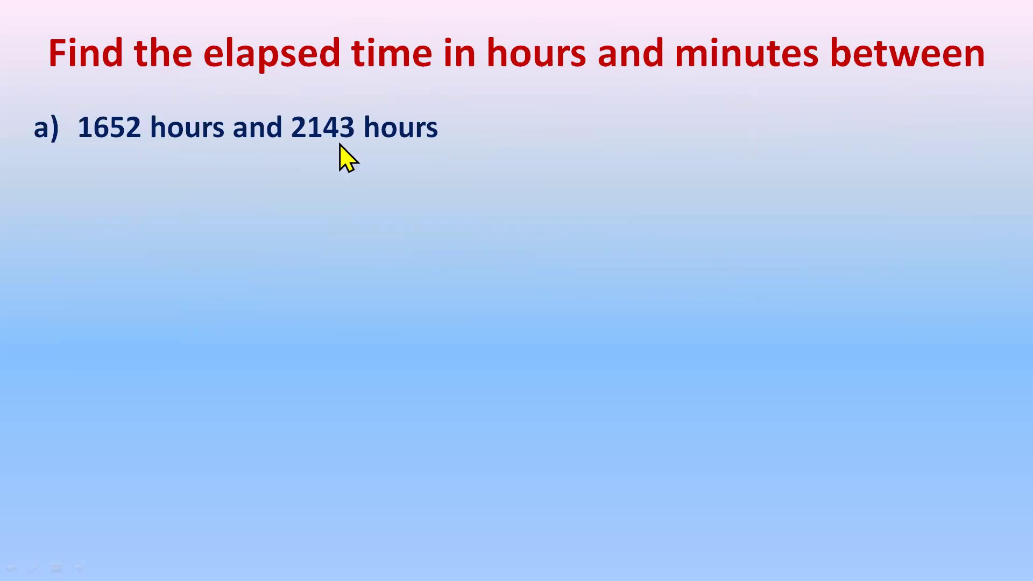
mouse_move(245, 141)
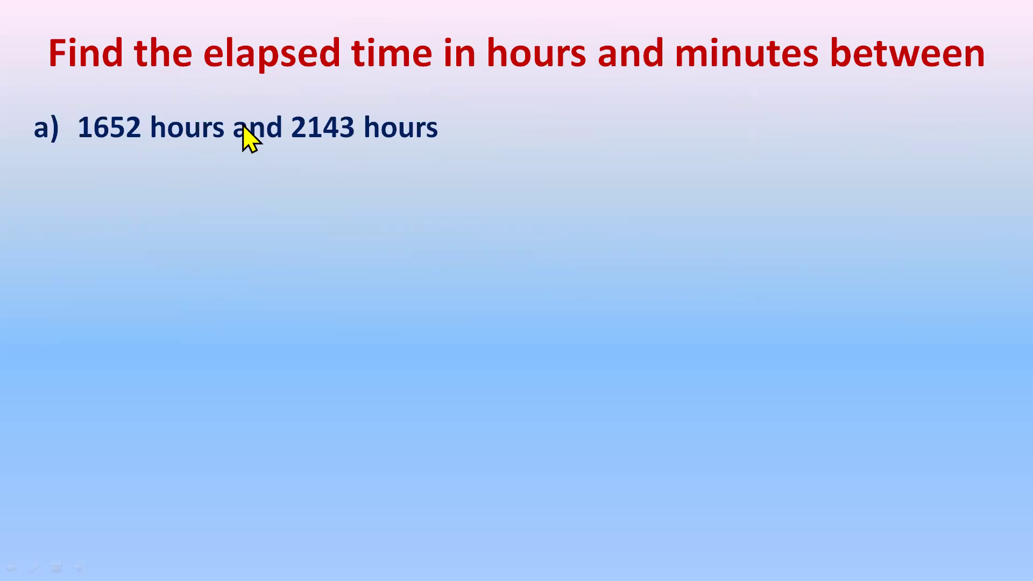
mouse_move(292, 161)
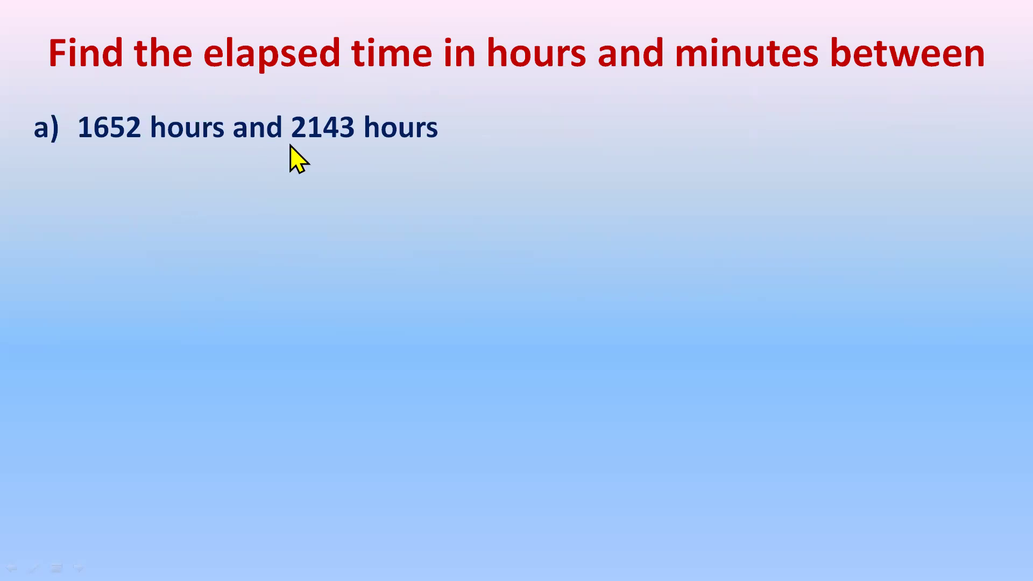
mouse_move(405, 146)
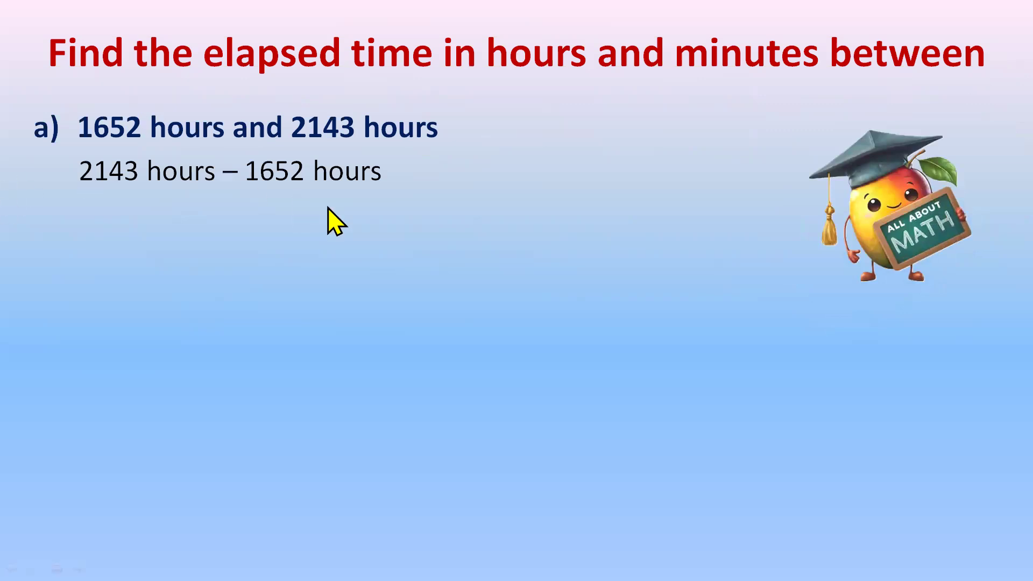
mouse_move(376, 155)
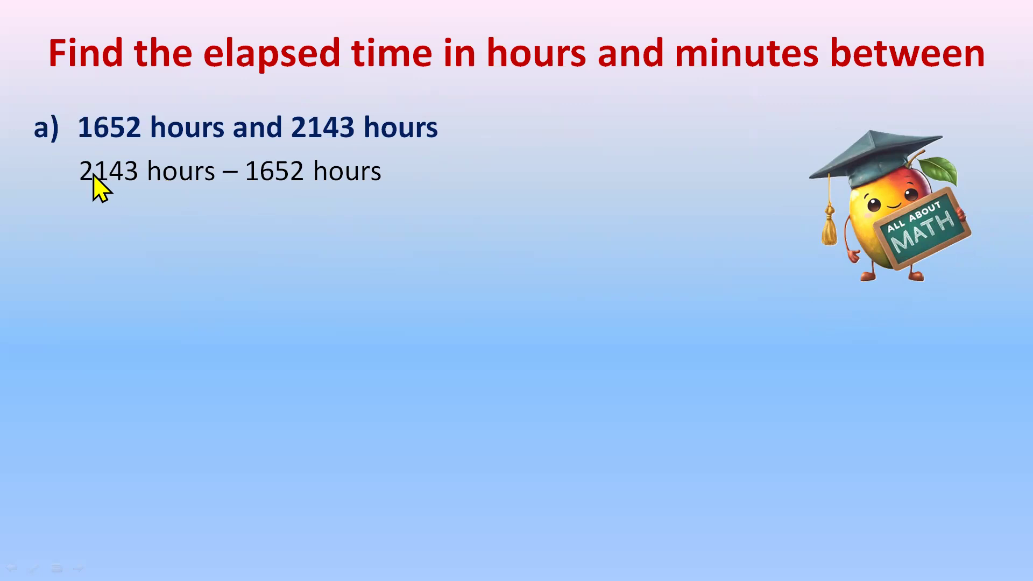
mouse_move(125, 188)
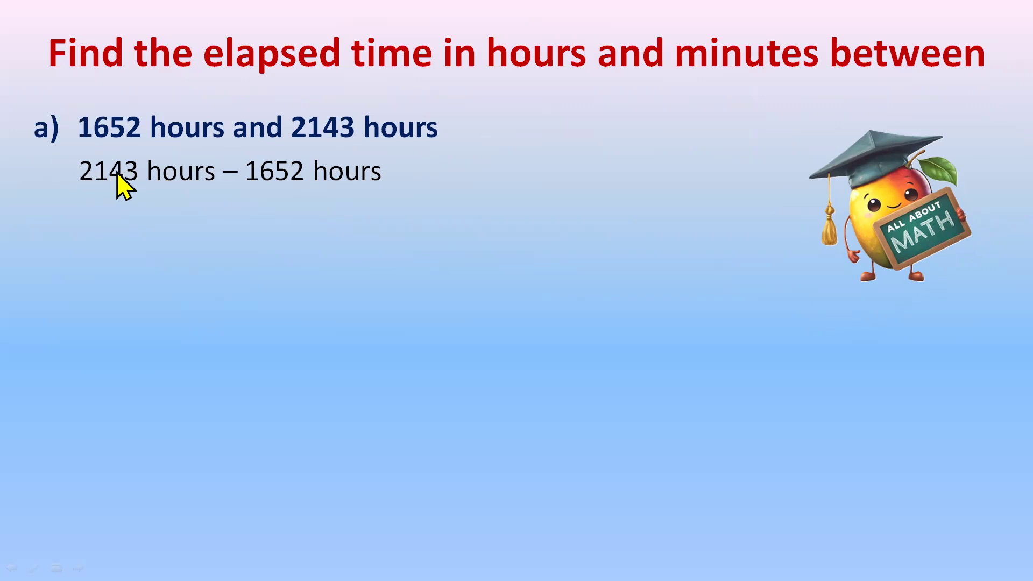
mouse_move(97, 198)
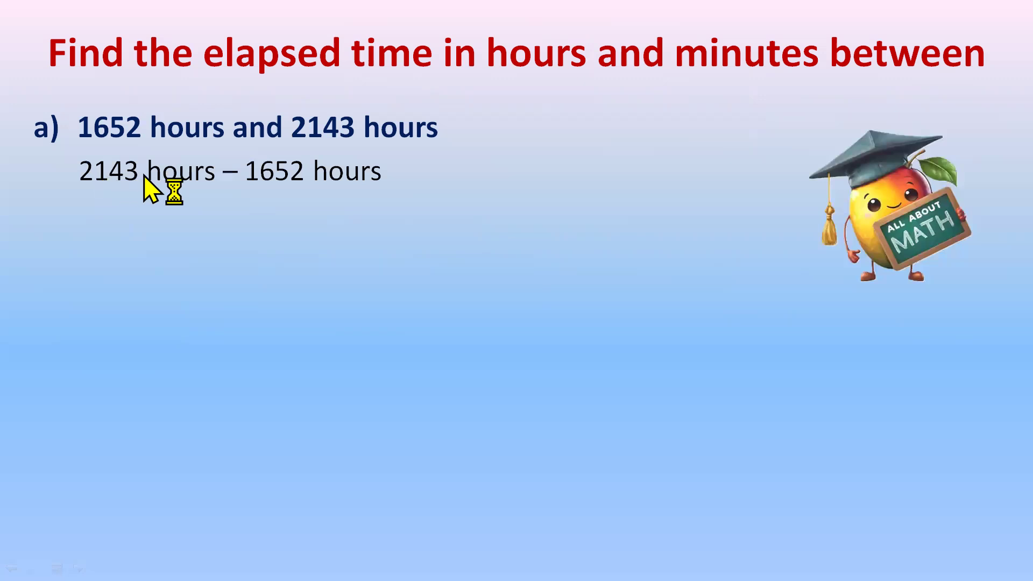
mouse_move(267, 196)
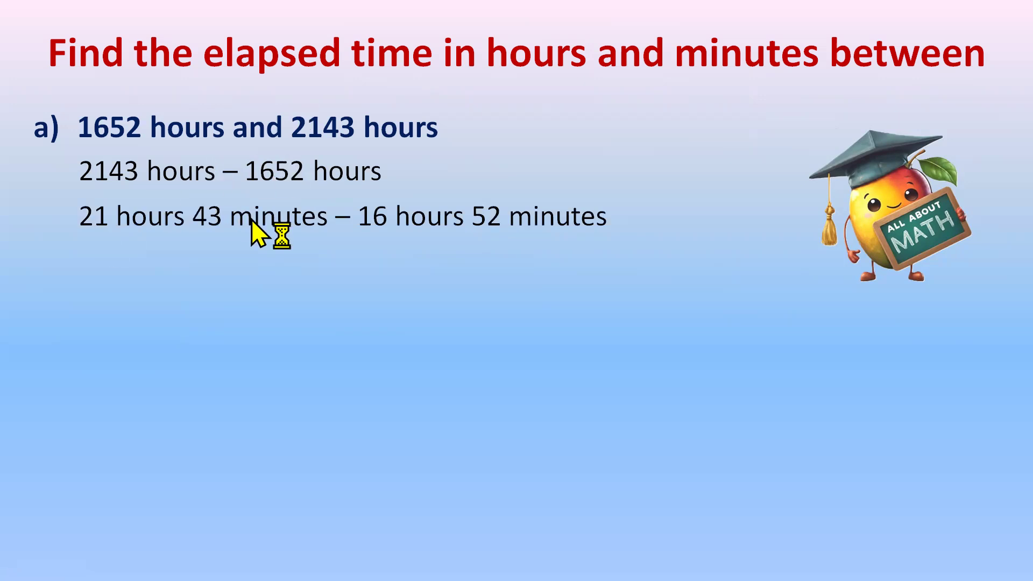
mouse_move(713, 65)
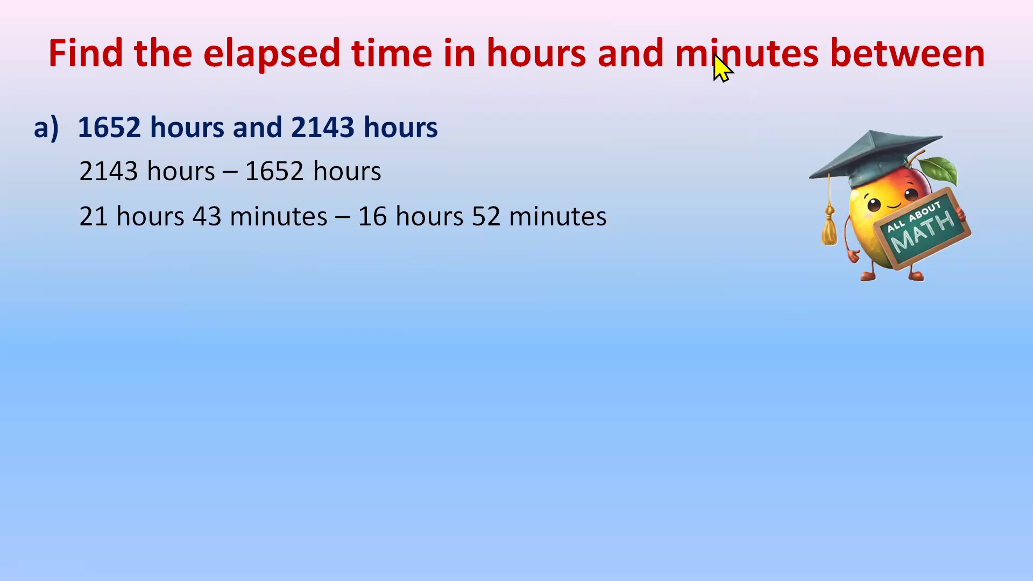
mouse_move(511, 379)
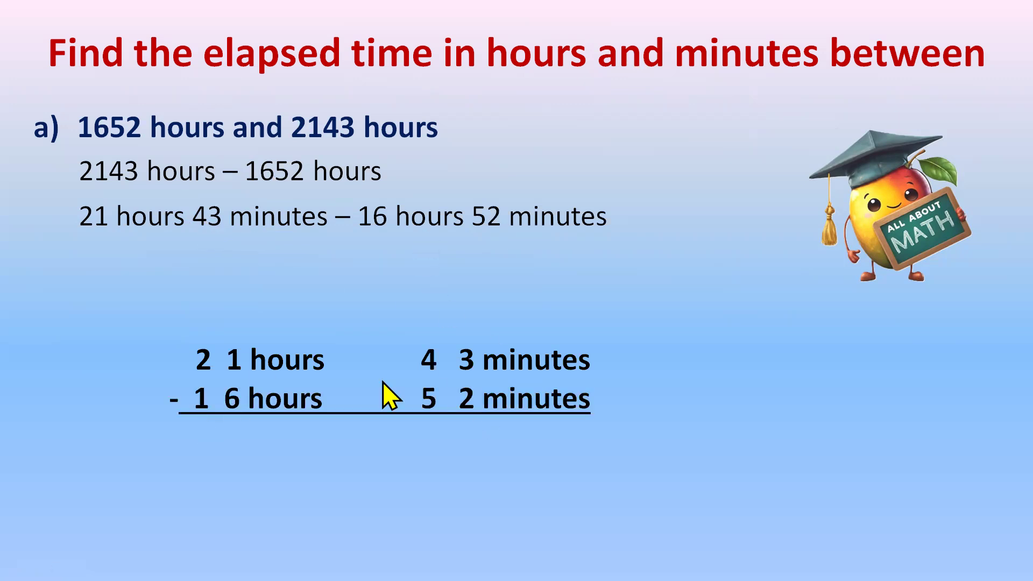
mouse_move(477, 306)
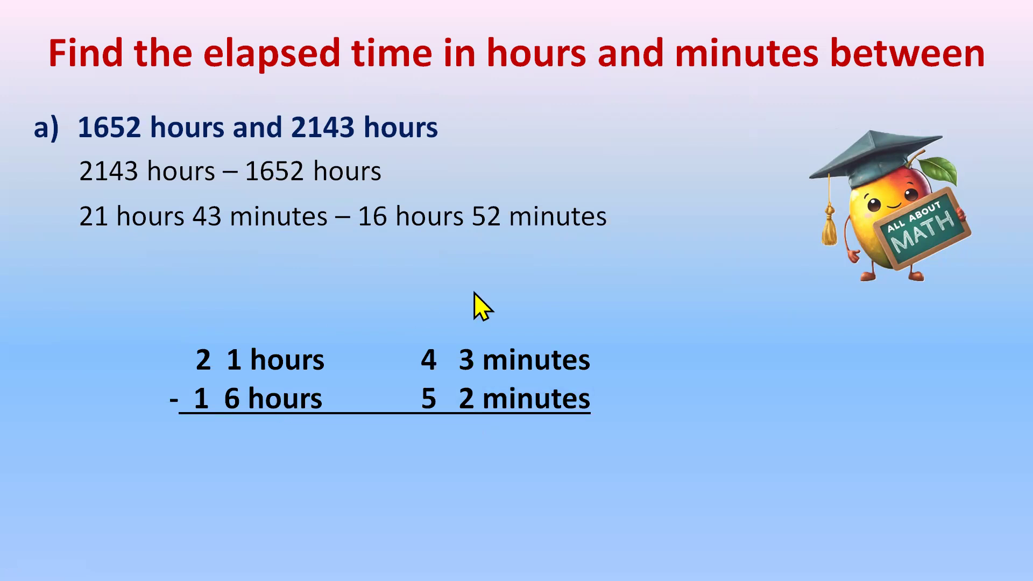
mouse_move(225, 312)
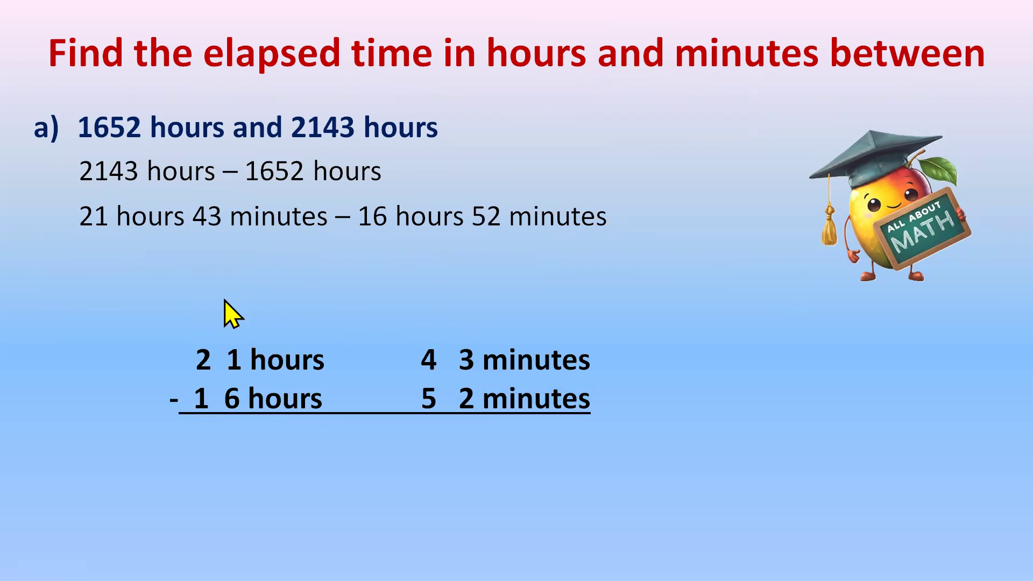
mouse_move(495, 374)
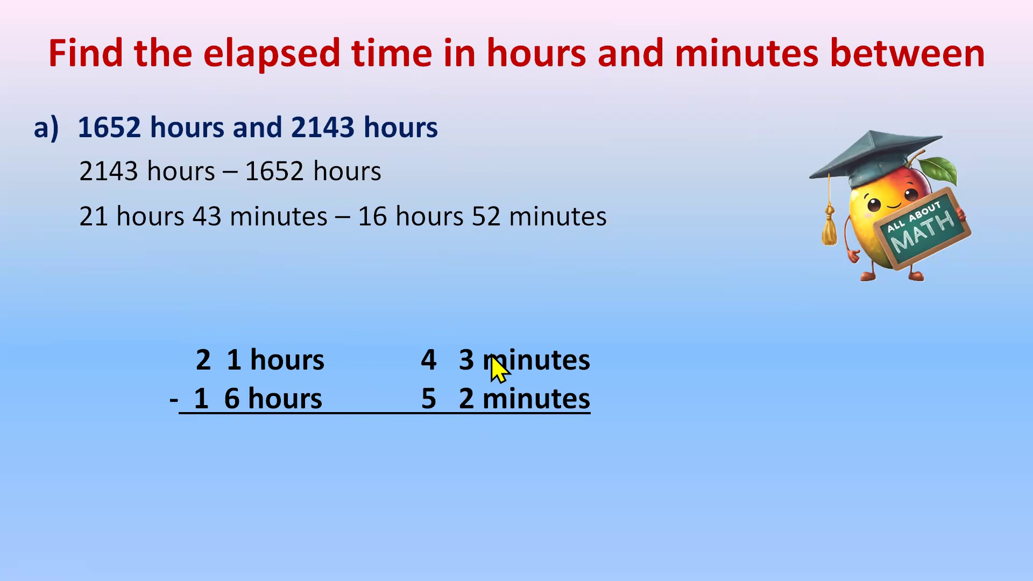
mouse_move(312, 309)
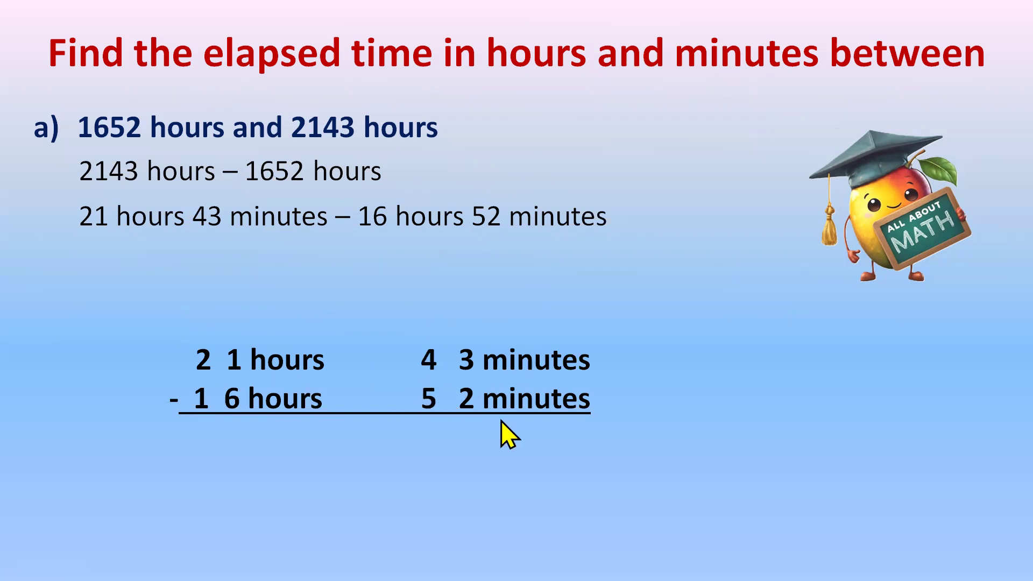
mouse_move(458, 370)
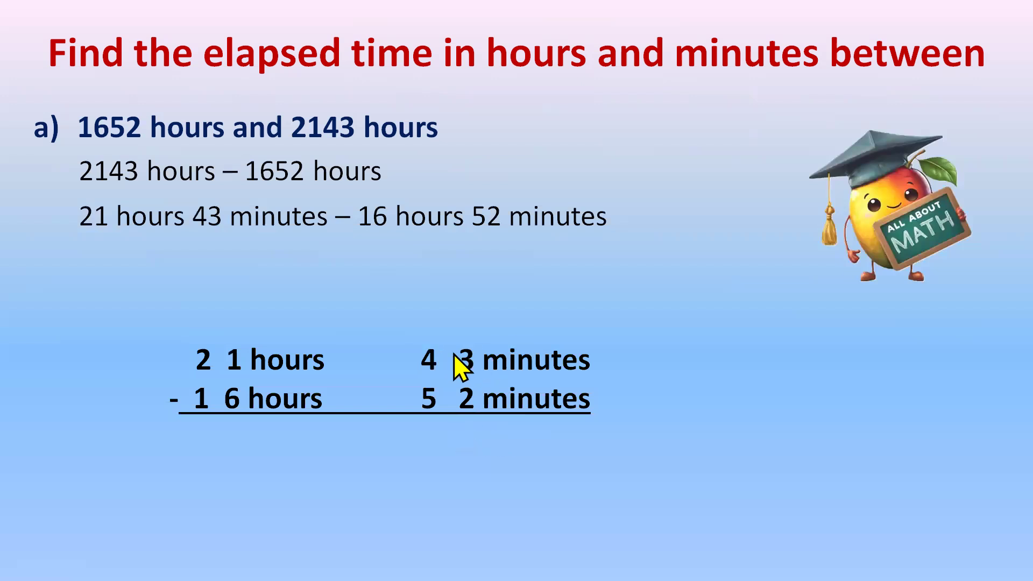
mouse_move(444, 395)
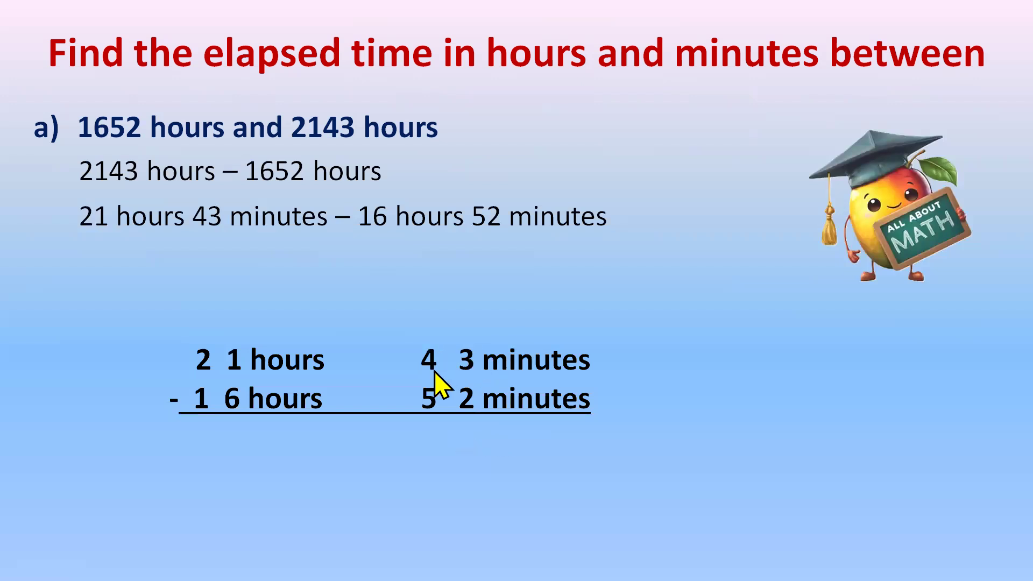
mouse_move(452, 428)
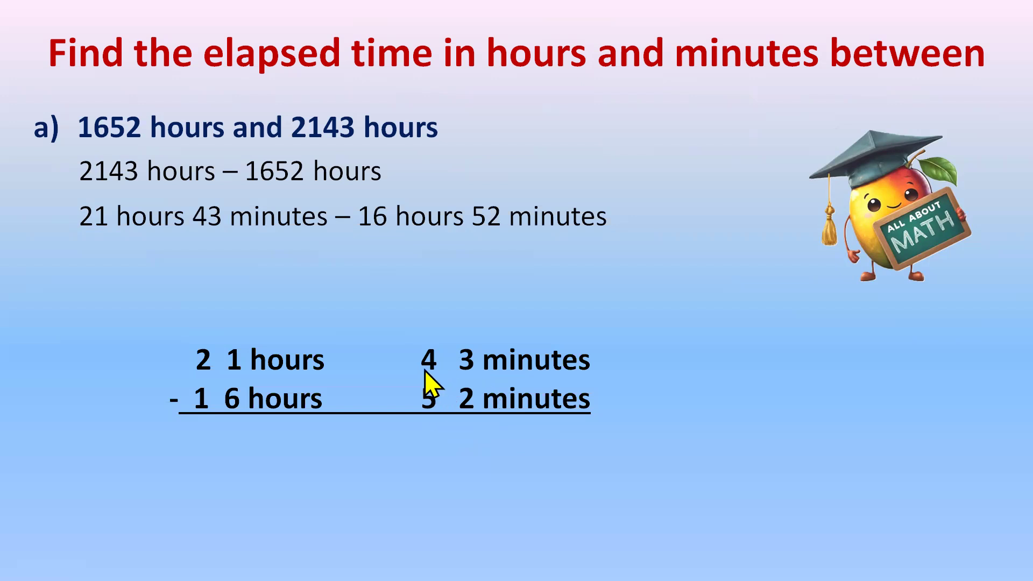
mouse_move(221, 382)
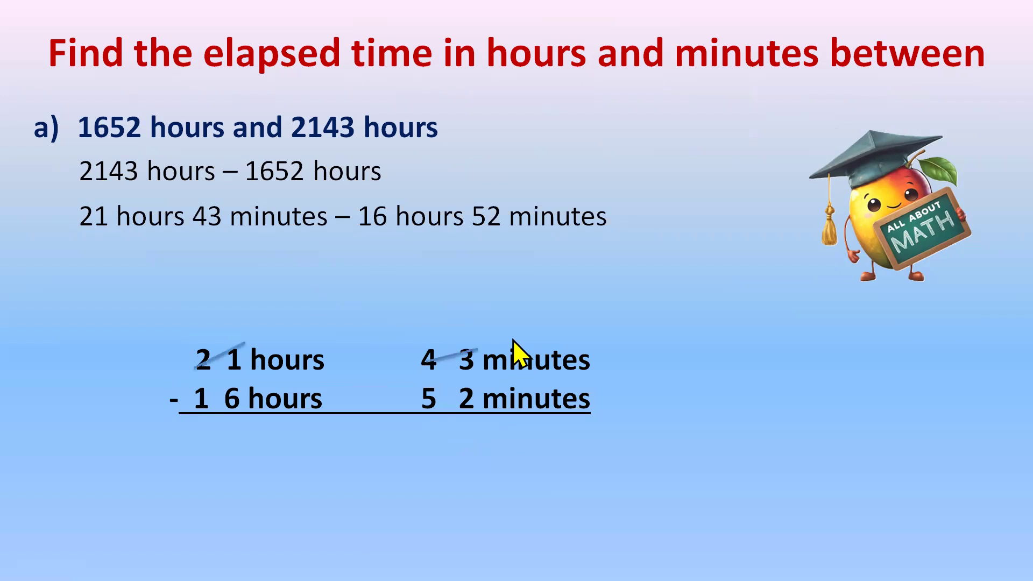
mouse_move(356, 318)
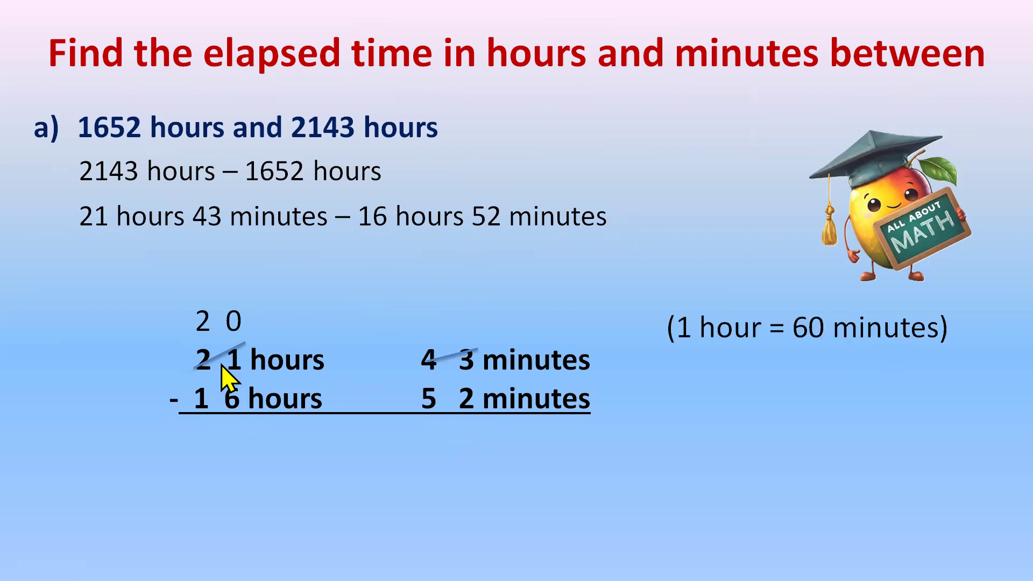
mouse_move(492, 395)
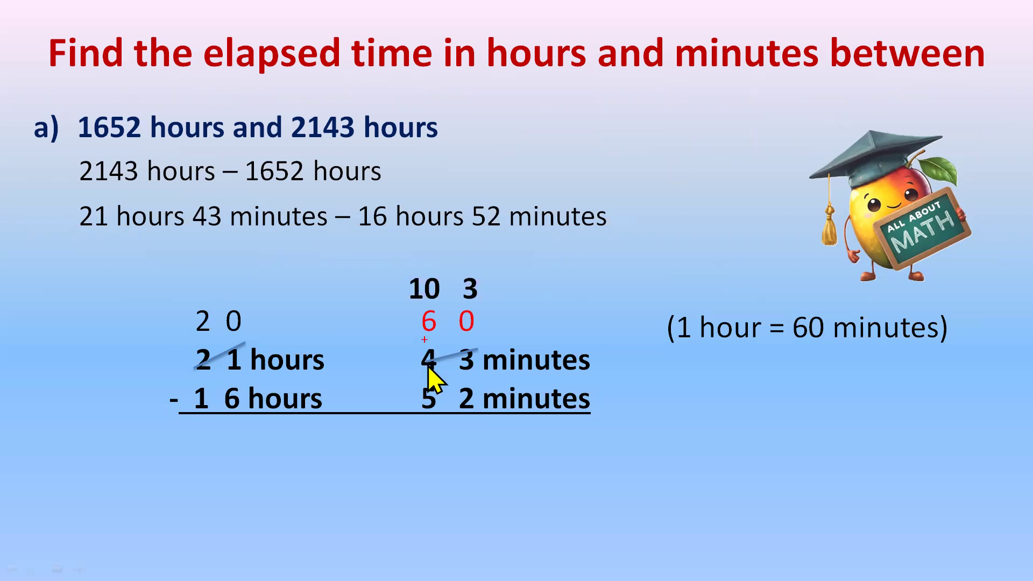
mouse_move(475, 405)
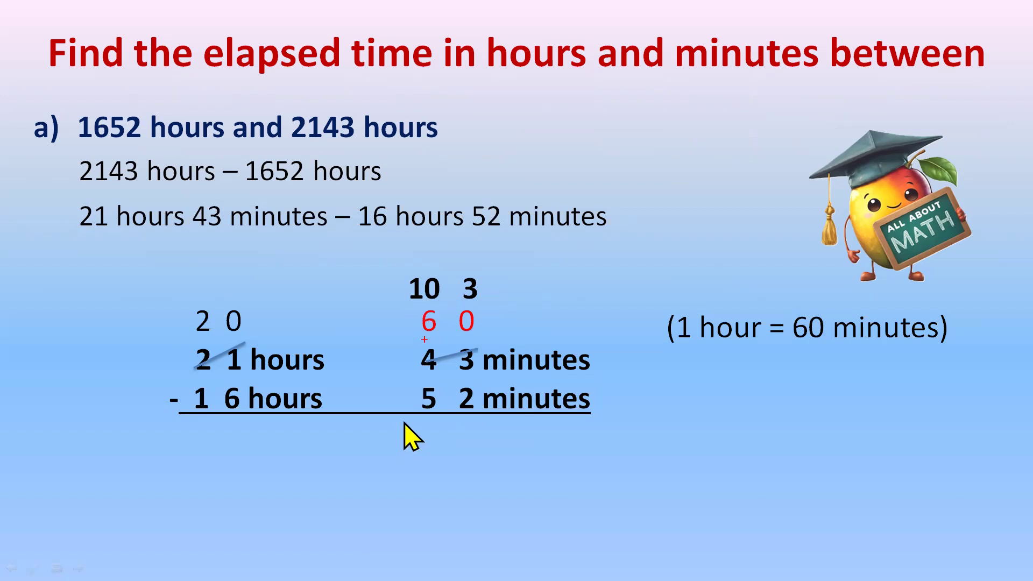
mouse_move(453, 427)
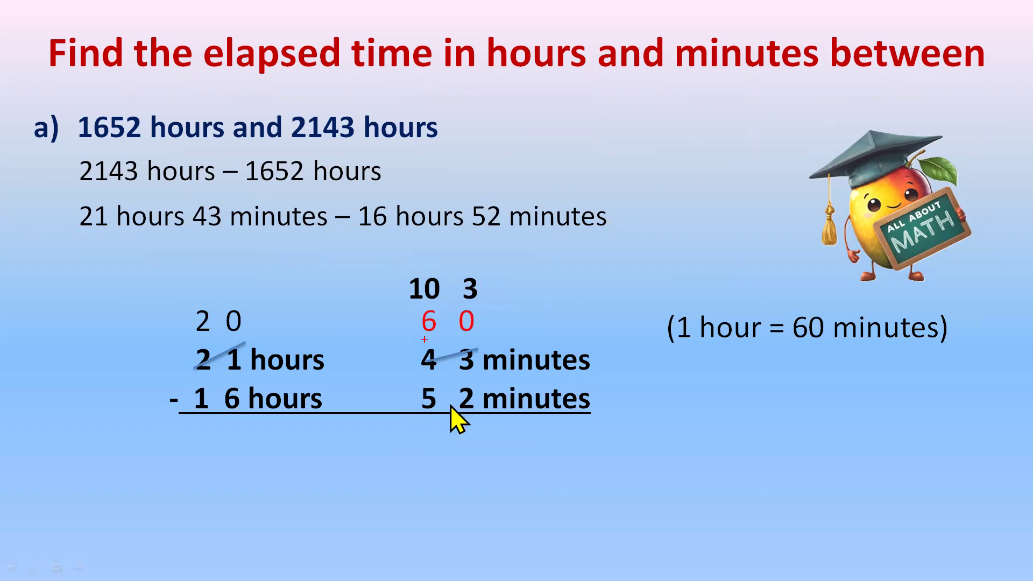
mouse_move(478, 300)
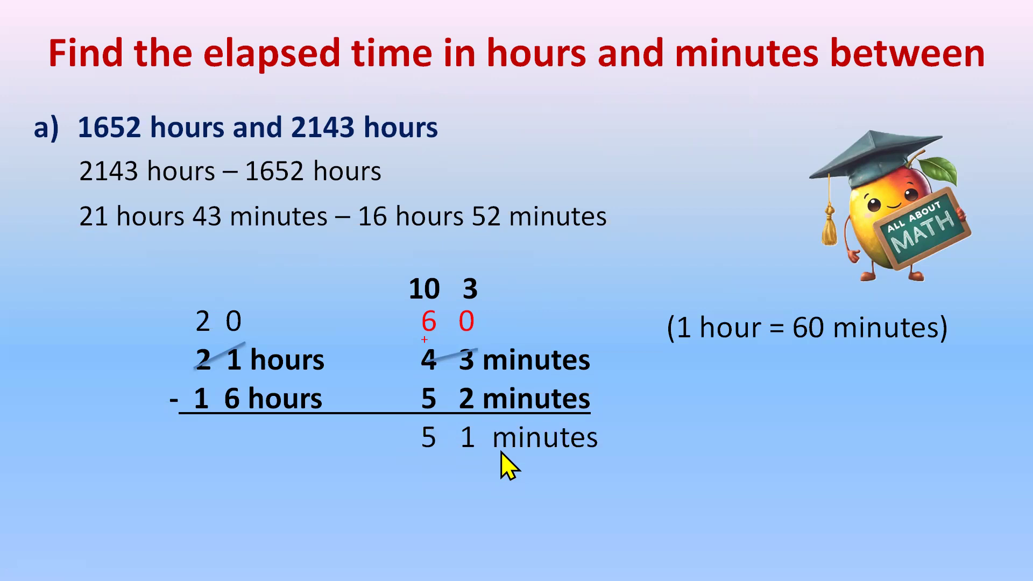
mouse_move(224, 389)
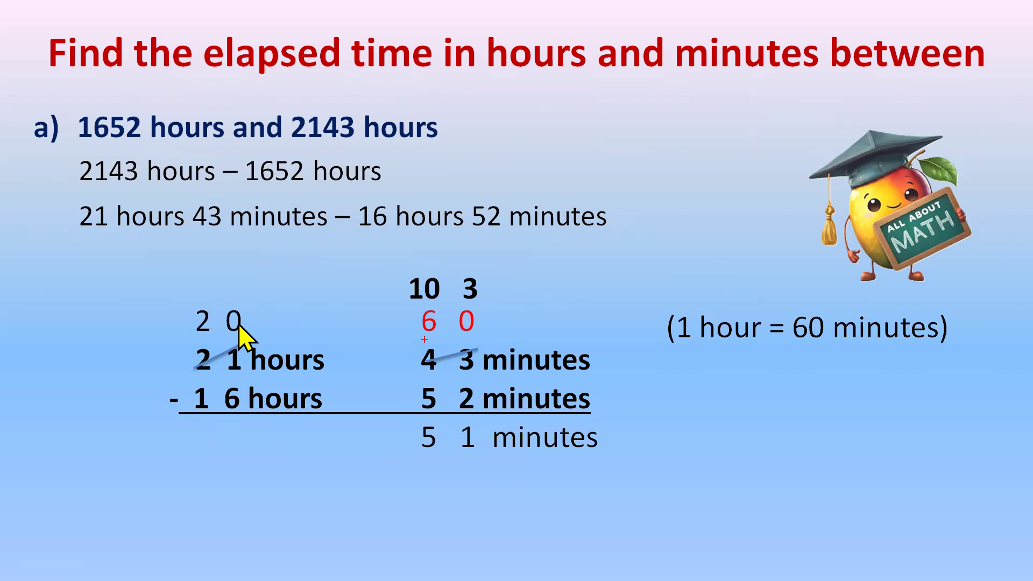
mouse_move(194, 333)
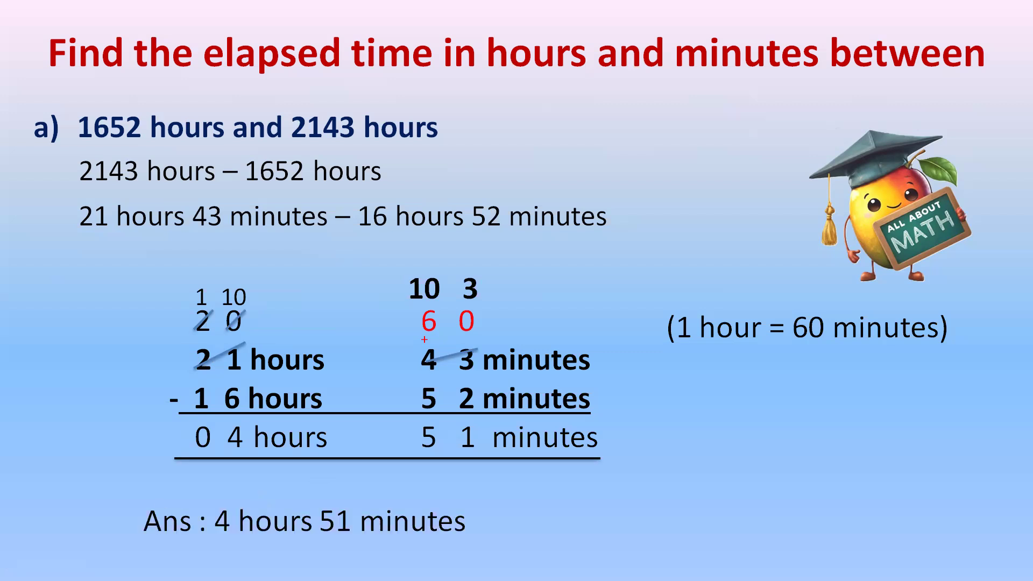
mouse_move(432, 237)
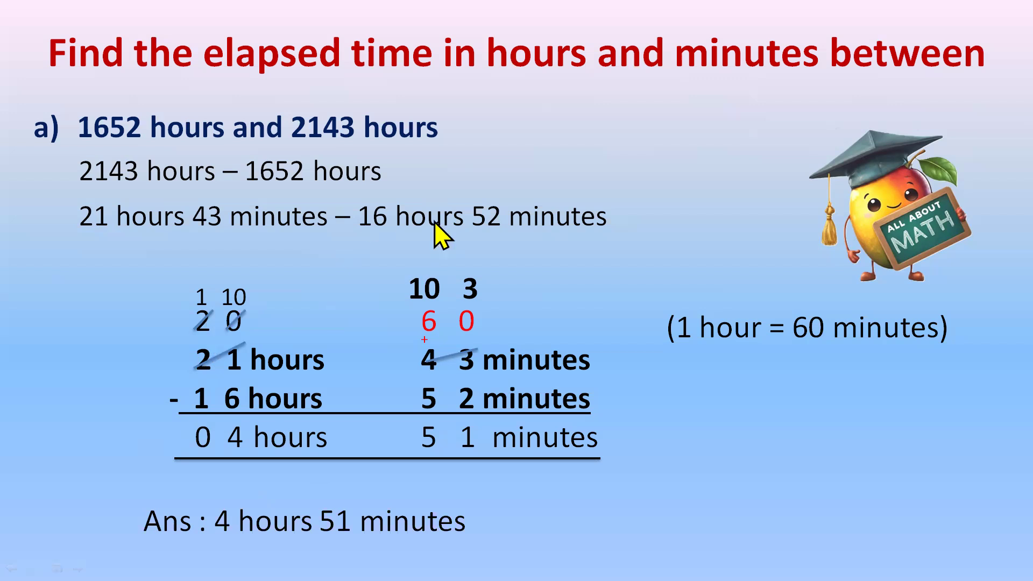
mouse_move(504, 294)
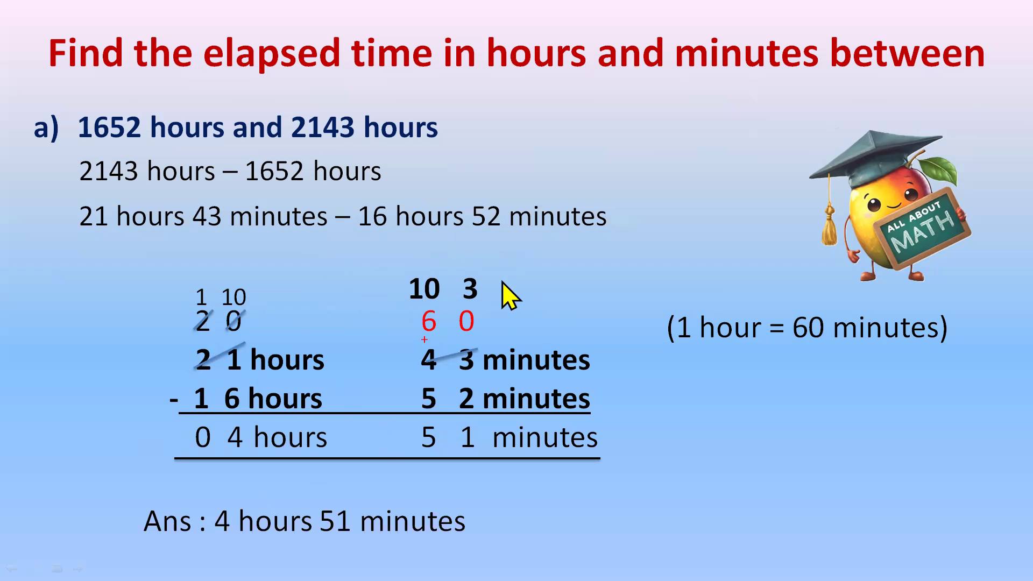
mouse_move(624, 264)
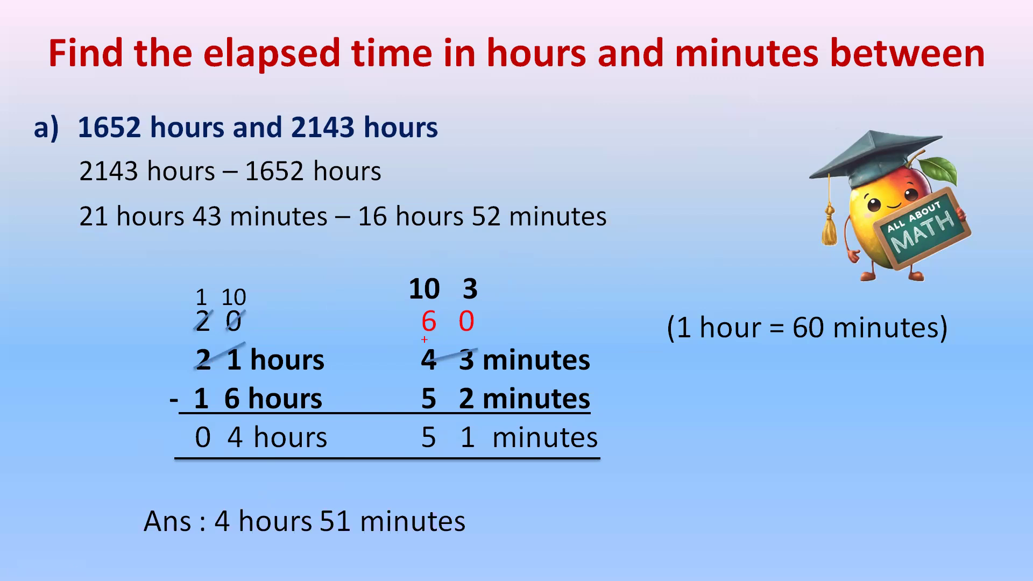
mouse_move(493, 463)
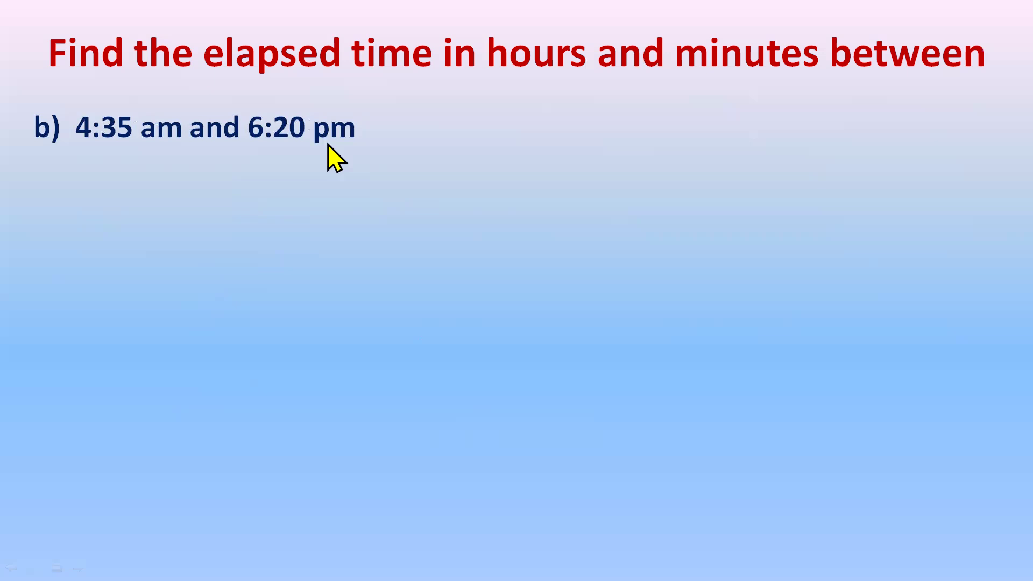
mouse_move(246, 200)
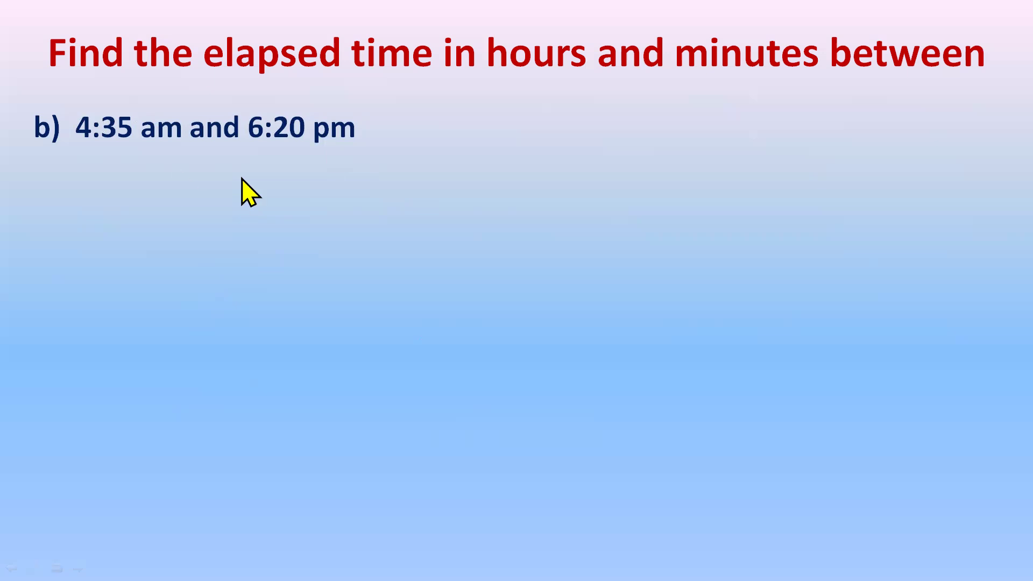
mouse_move(302, 161)
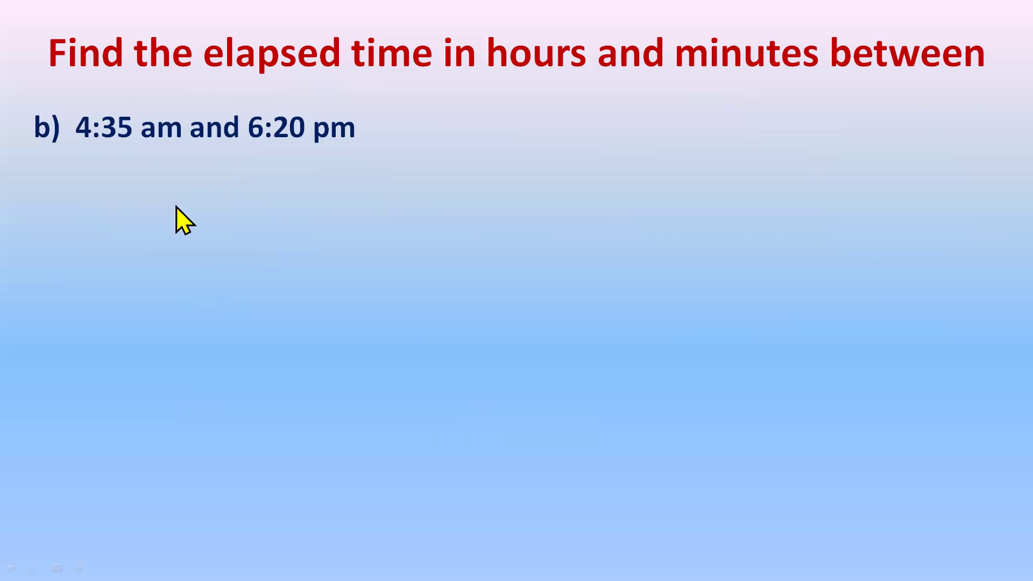
mouse_move(781, 65)
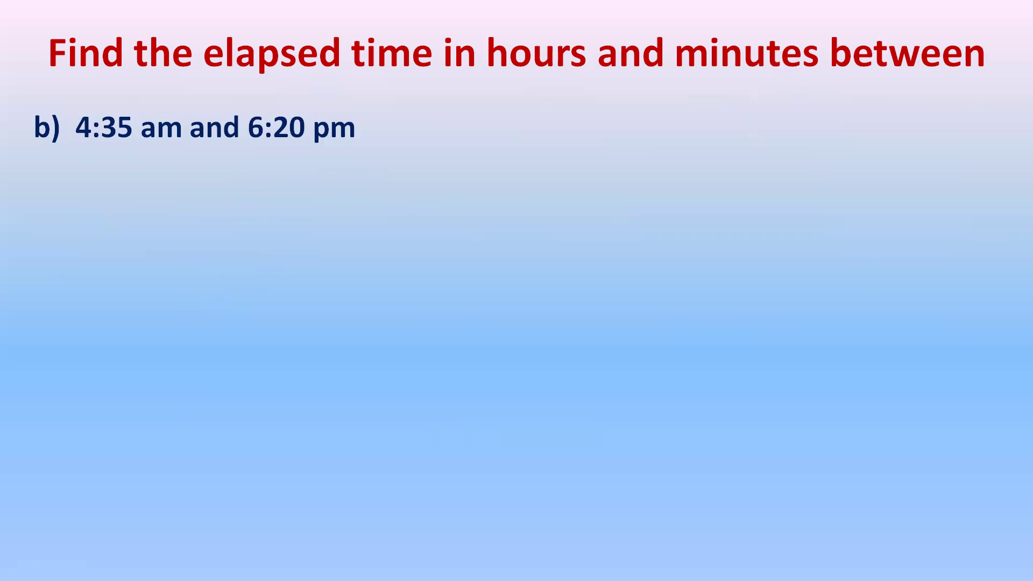
mouse_move(392, 132)
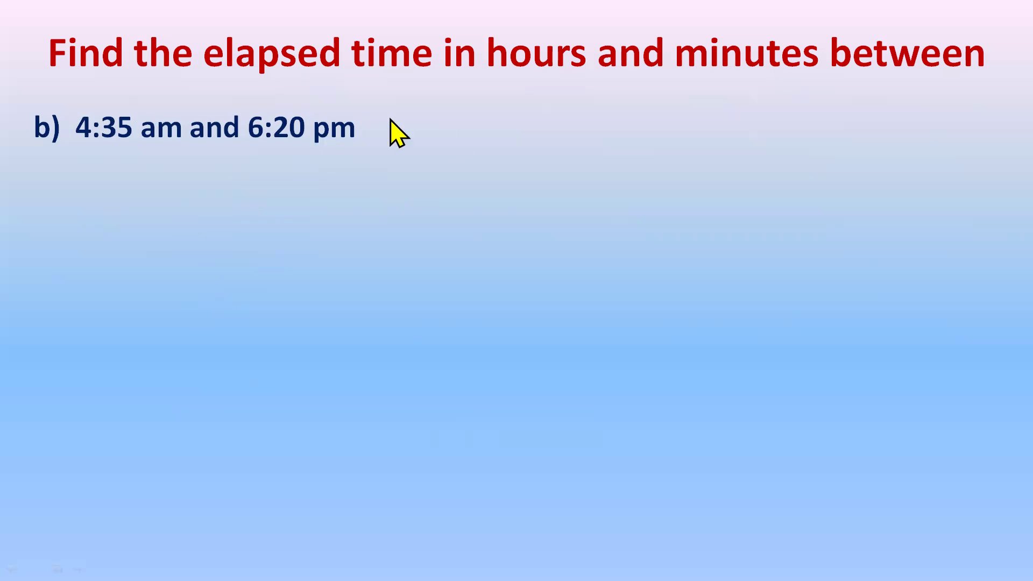
mouse_move(112, 149)
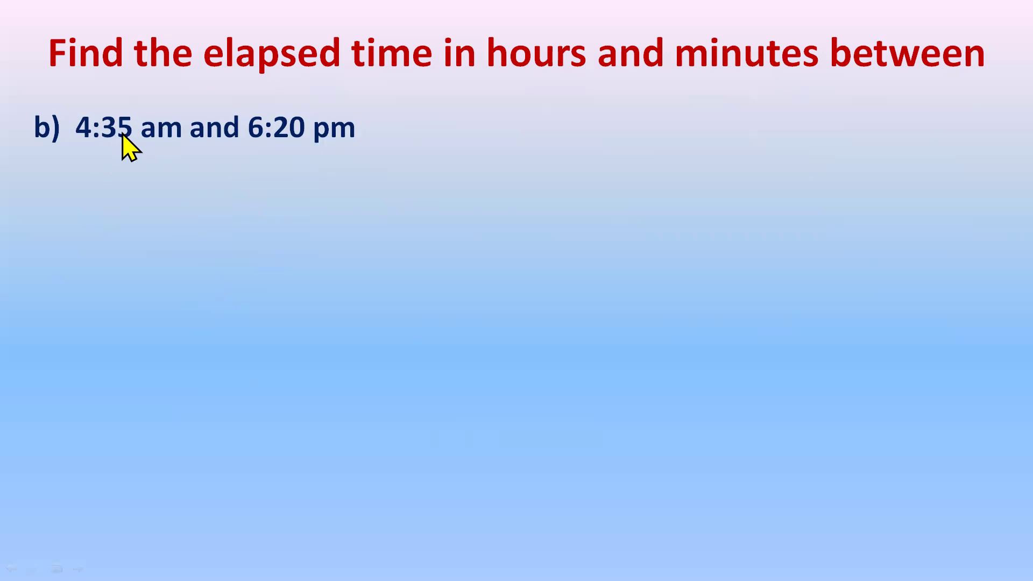
mouse_move(255, 162)
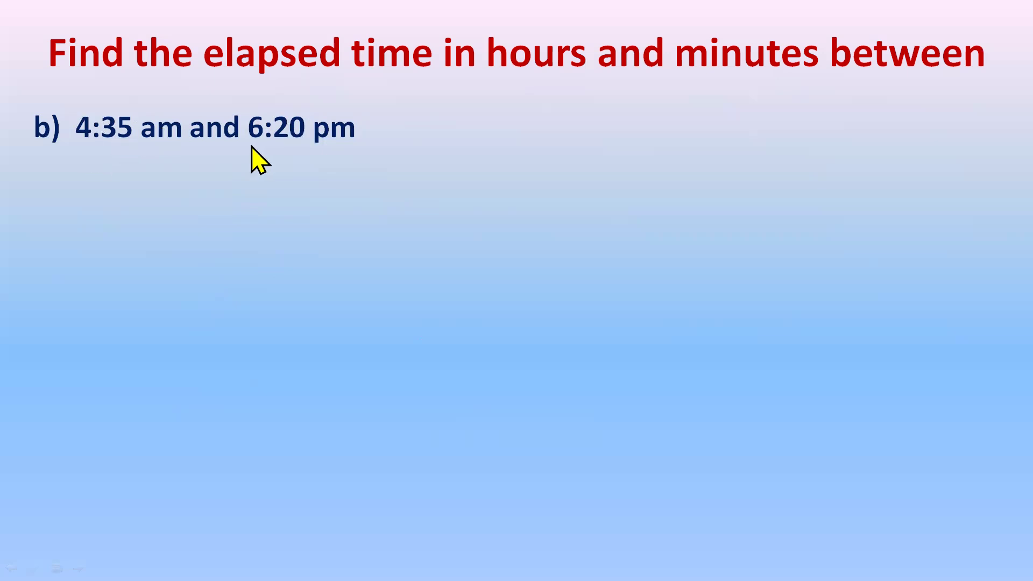
mouse_move(341, 151)
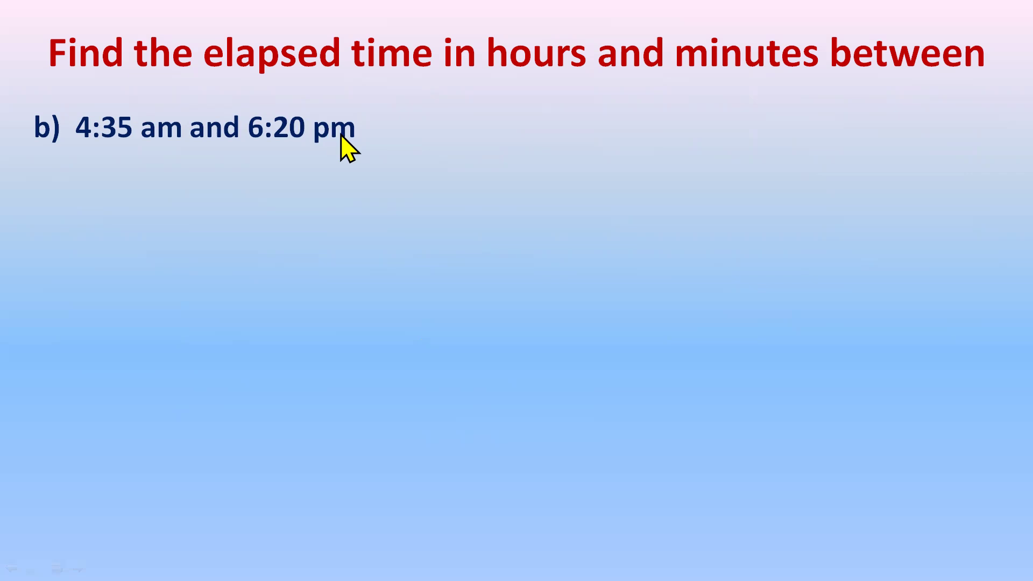
mouse_move(257, 144)
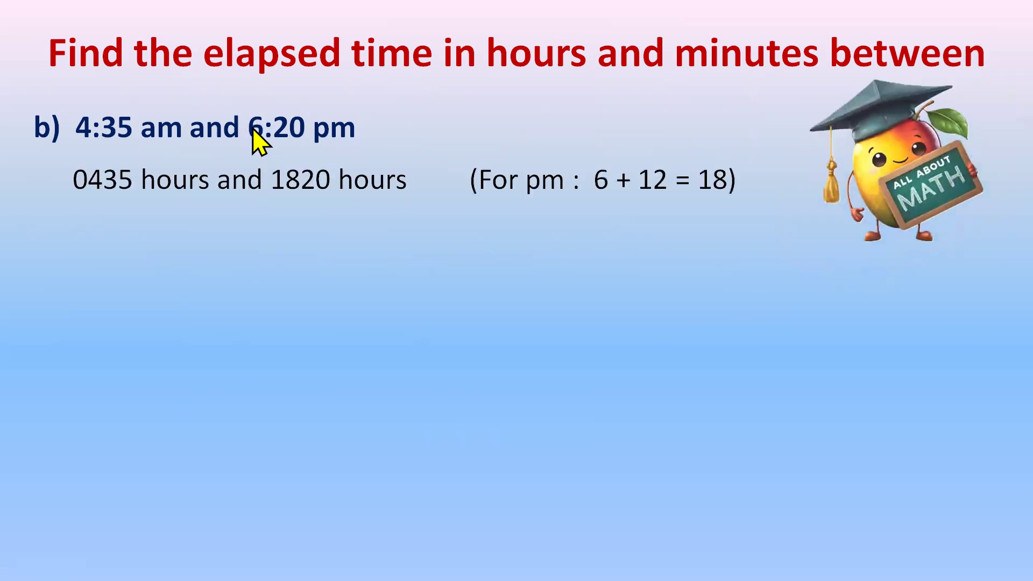
mouse_move(114, 222)
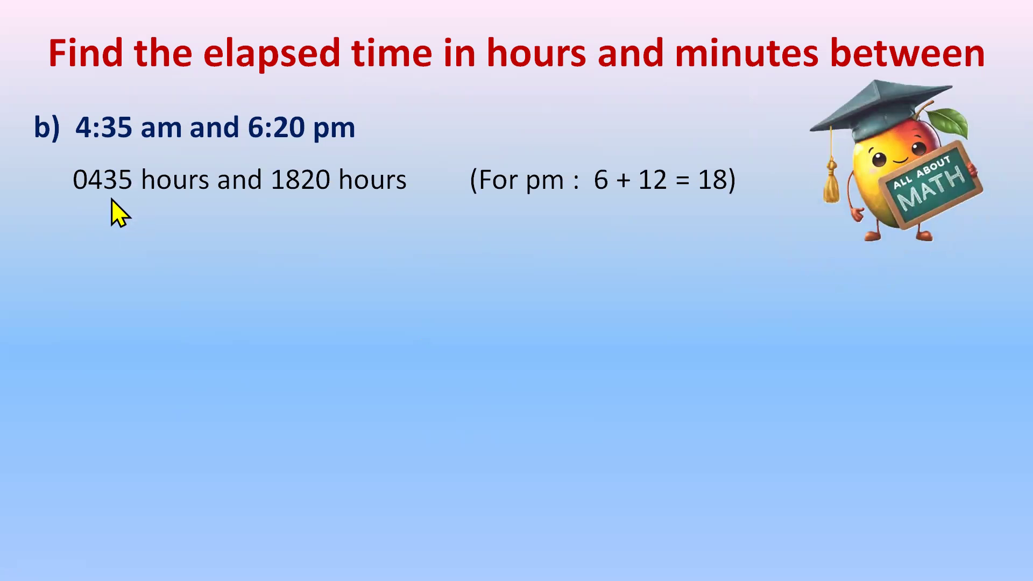
mouse_move(572, 226)
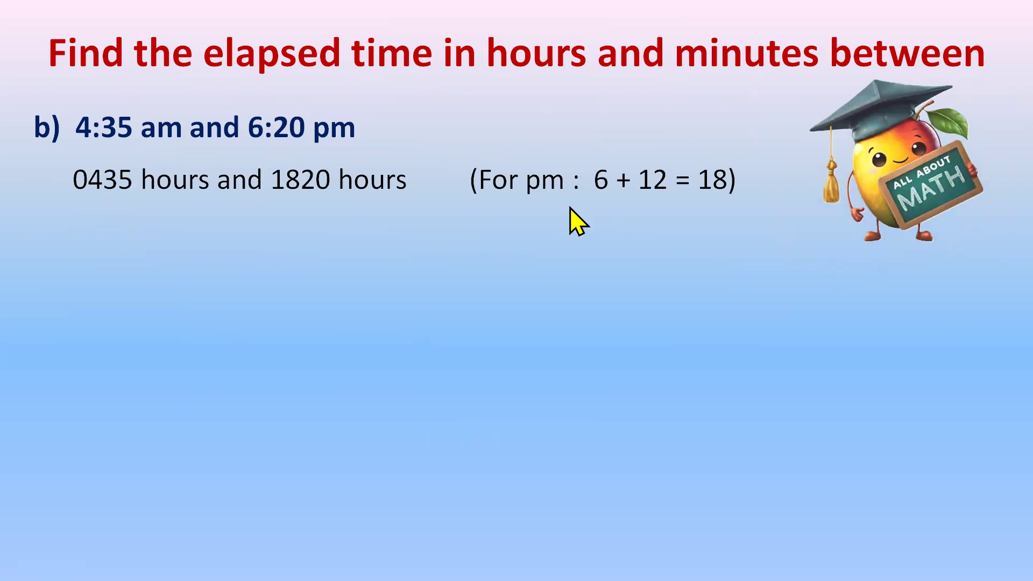
mouse_move(297, 253)
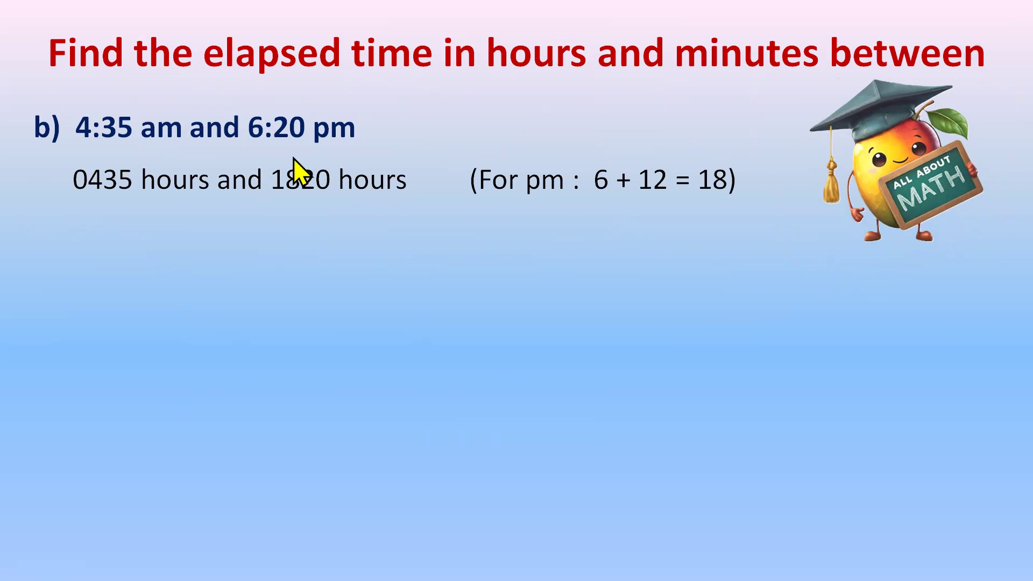
mouse_move(368, 65)
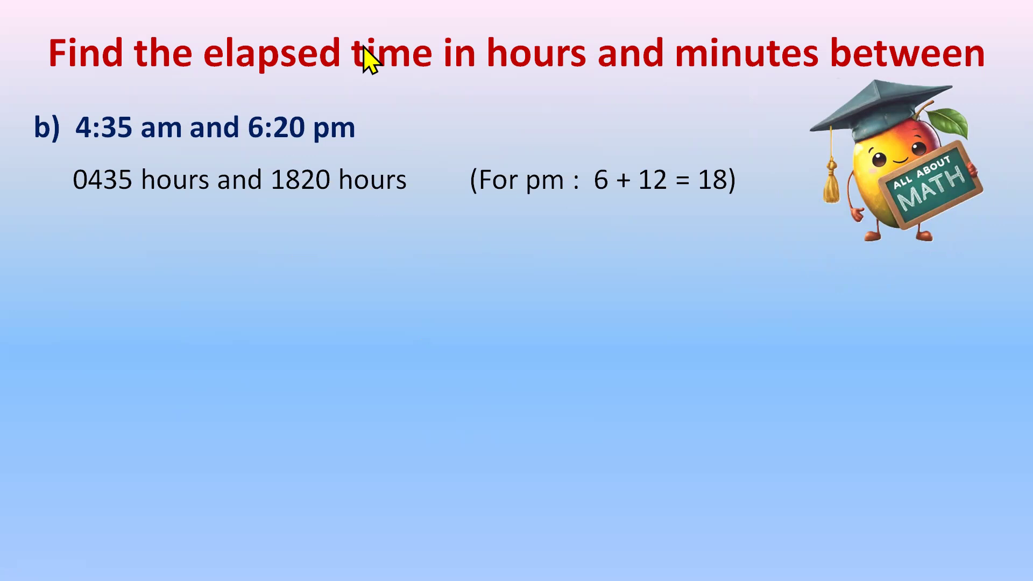
mouse_move(284, 229)
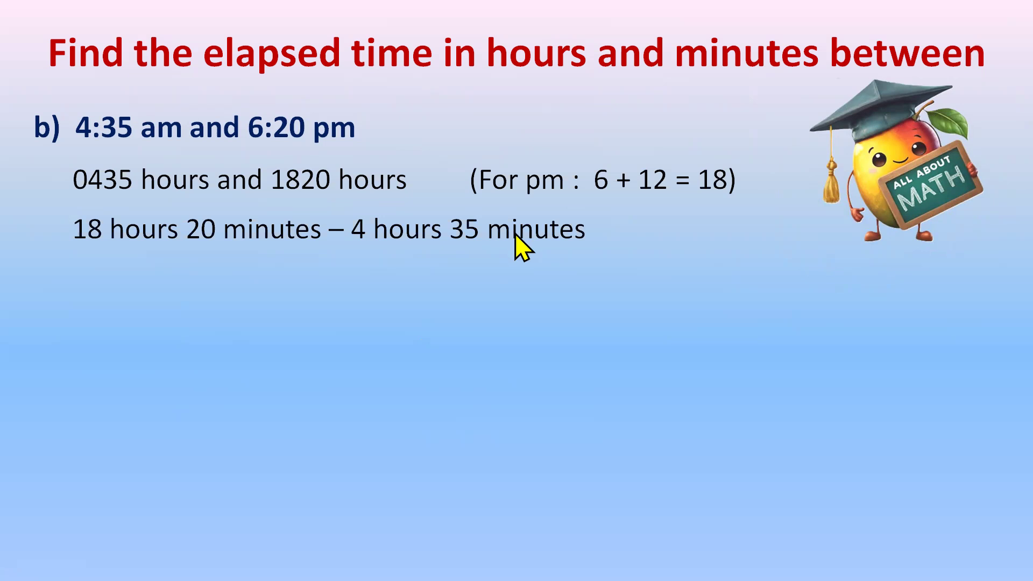
mouse_move(146, 266)
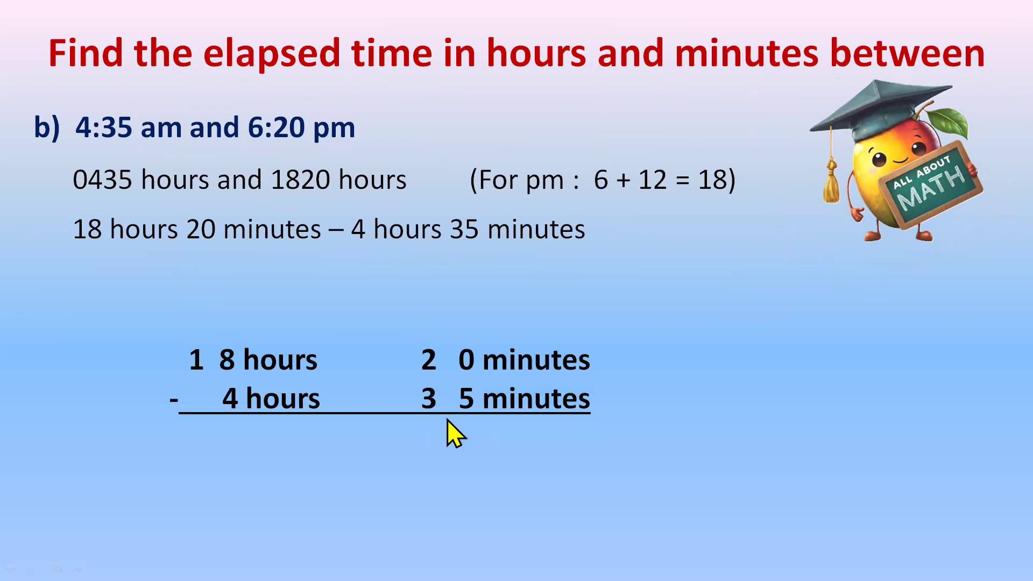
mouse_move(475, 442)
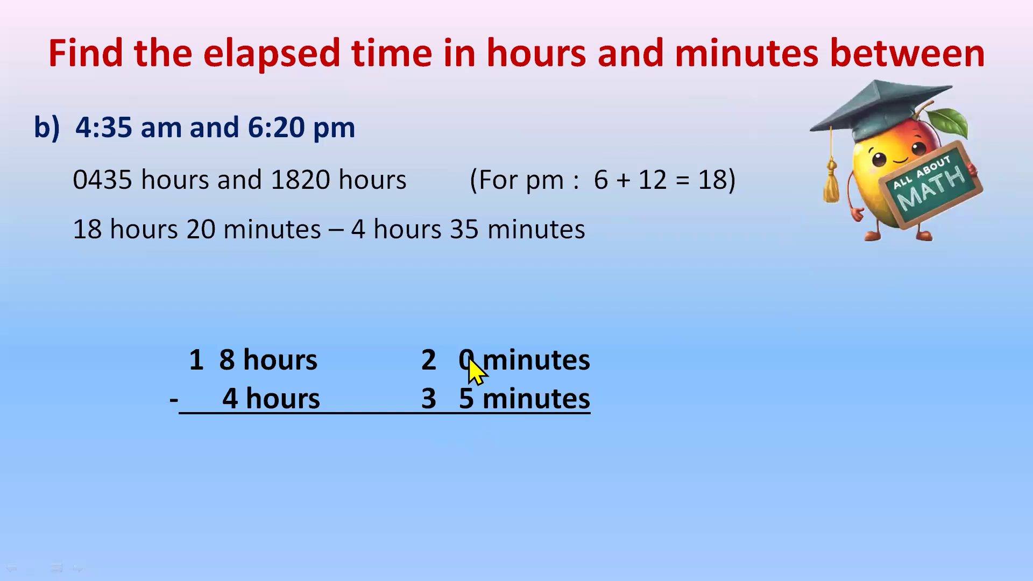
mouse_move(243, 355)
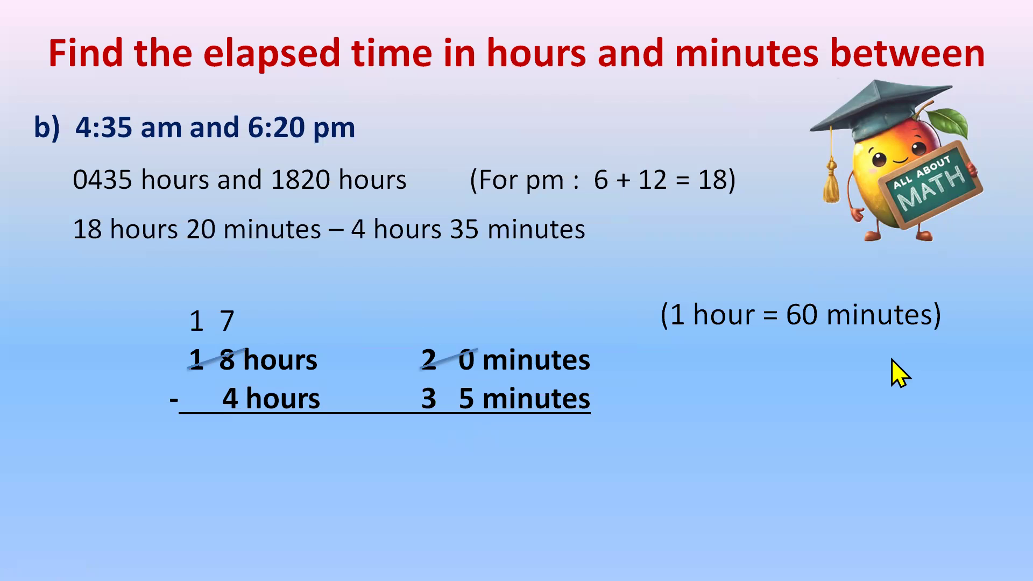
mouse_move(551, 339)
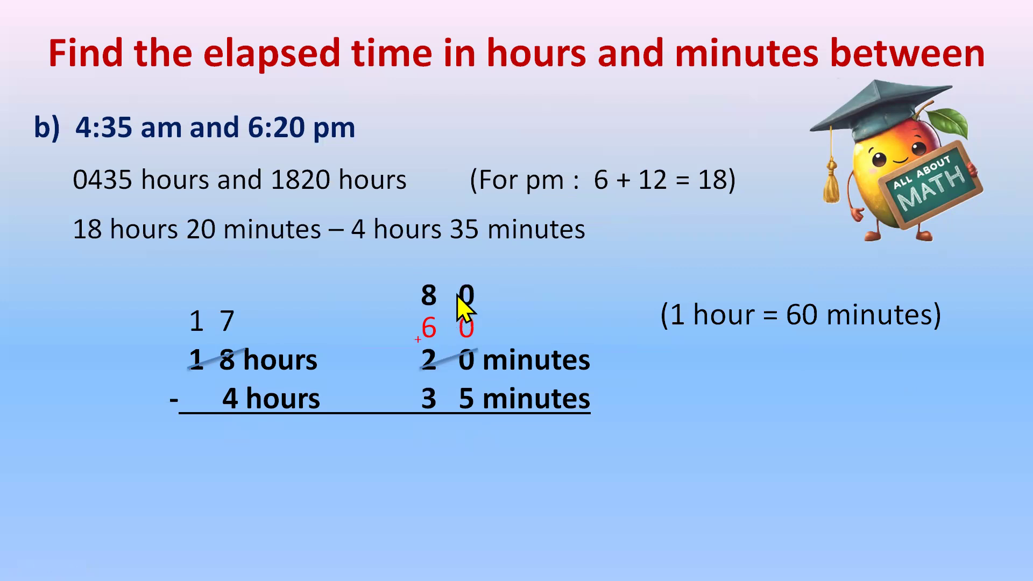
mouse_move(466, 419)
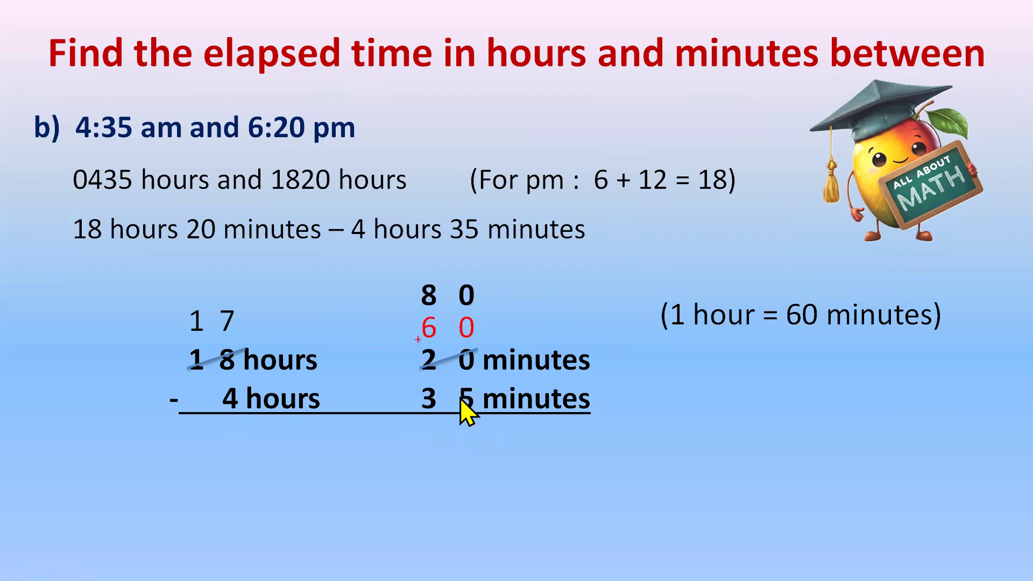
mouse_move(478, 291)
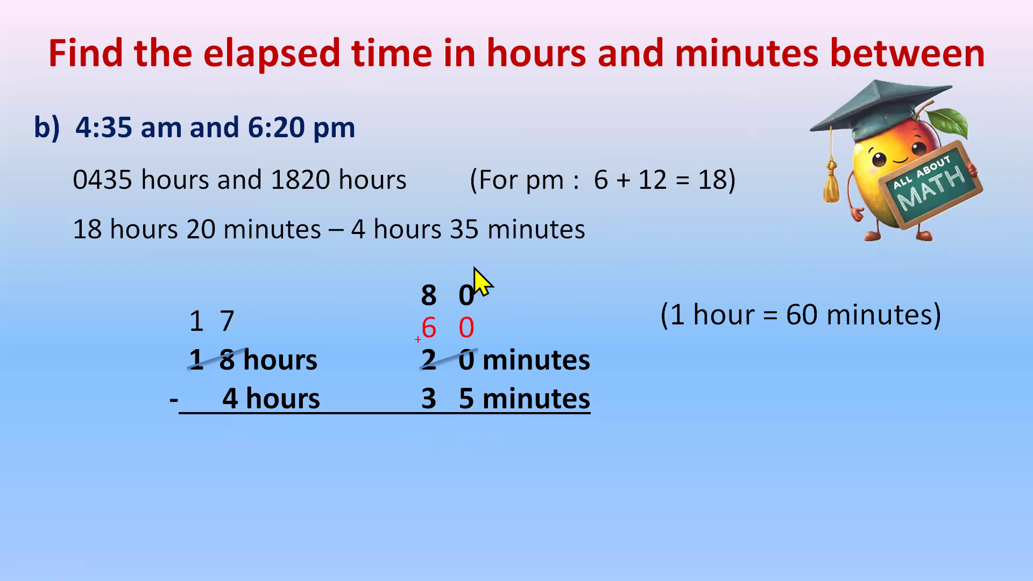
mouse_move(464, 373)
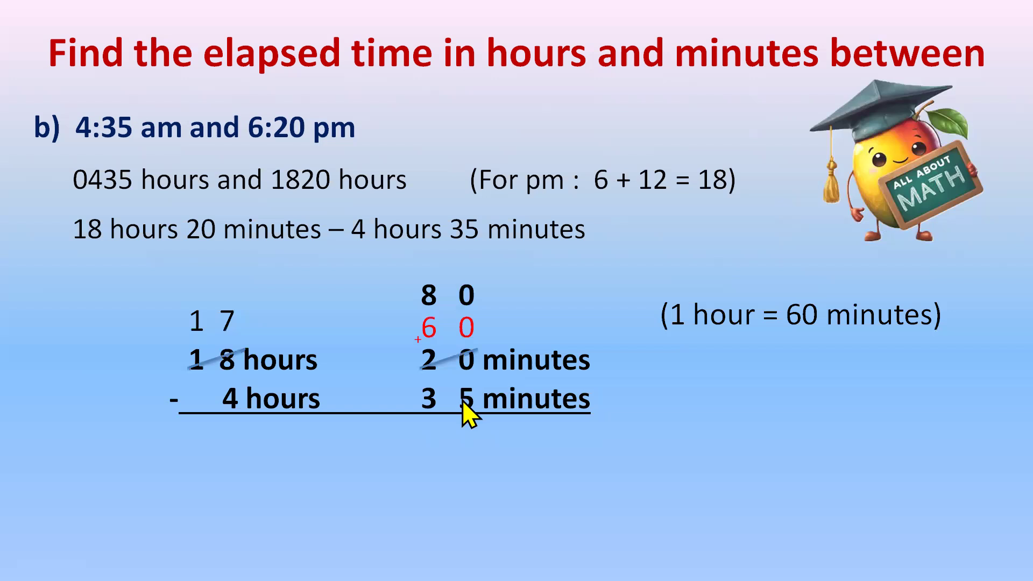
mouse_move(432, 308)
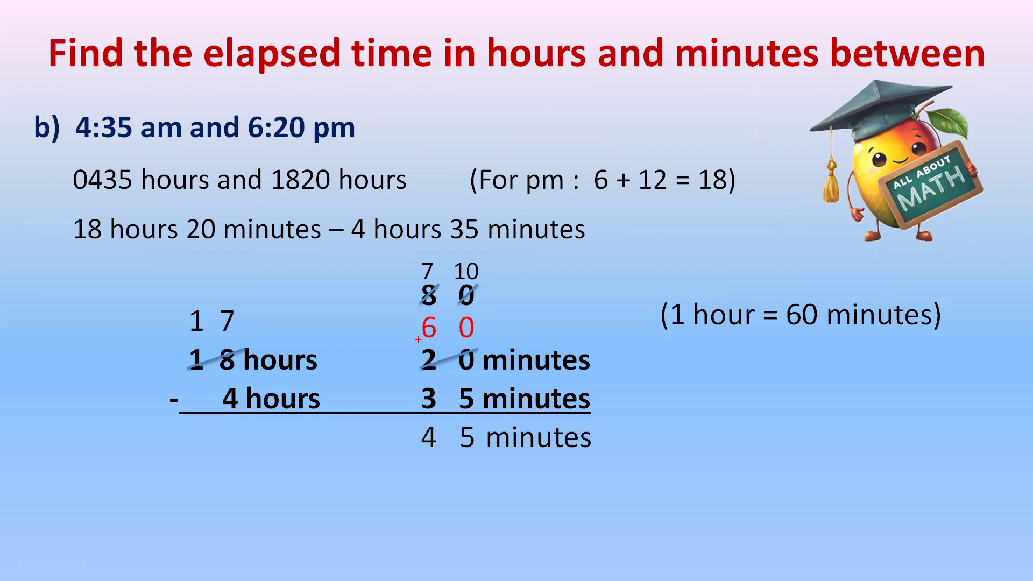
mouse_move(933, 271)
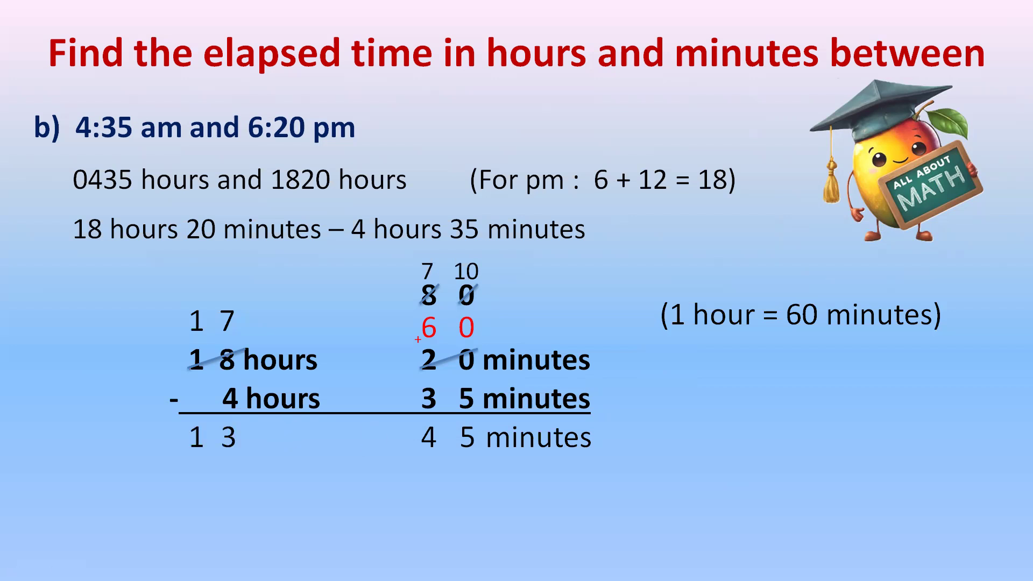
Step: Reveal the 13 hours 45 minutes answer and advance to the thank-you slide
type("hours")
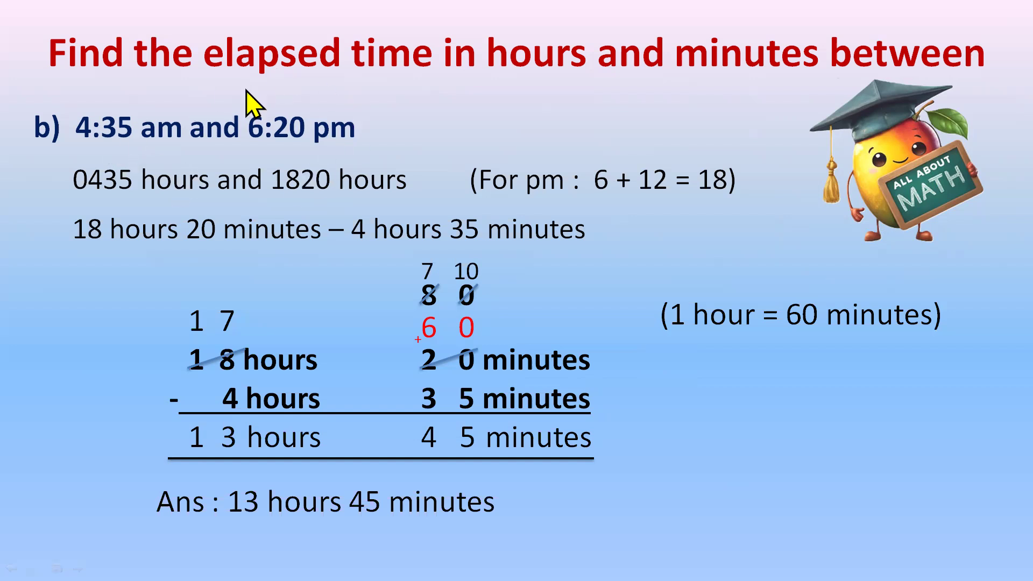
mouse_move(313, 481)
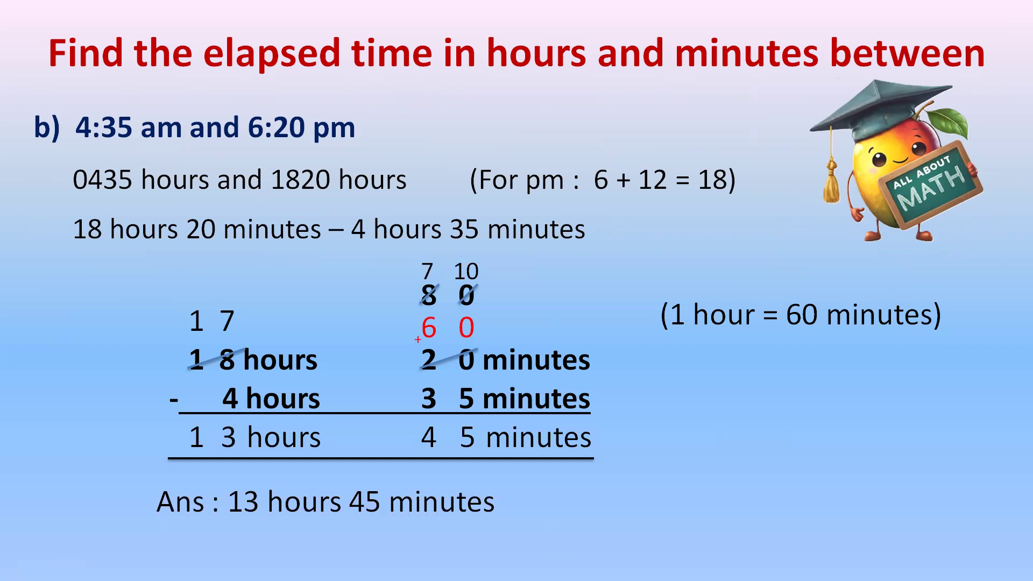
key("Right")
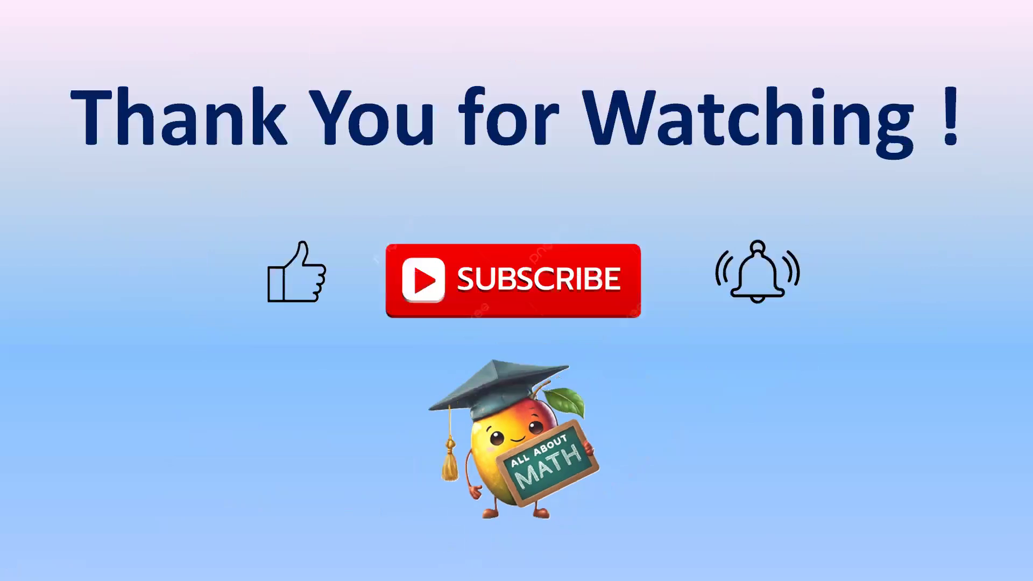
mouse_move(922, 456)
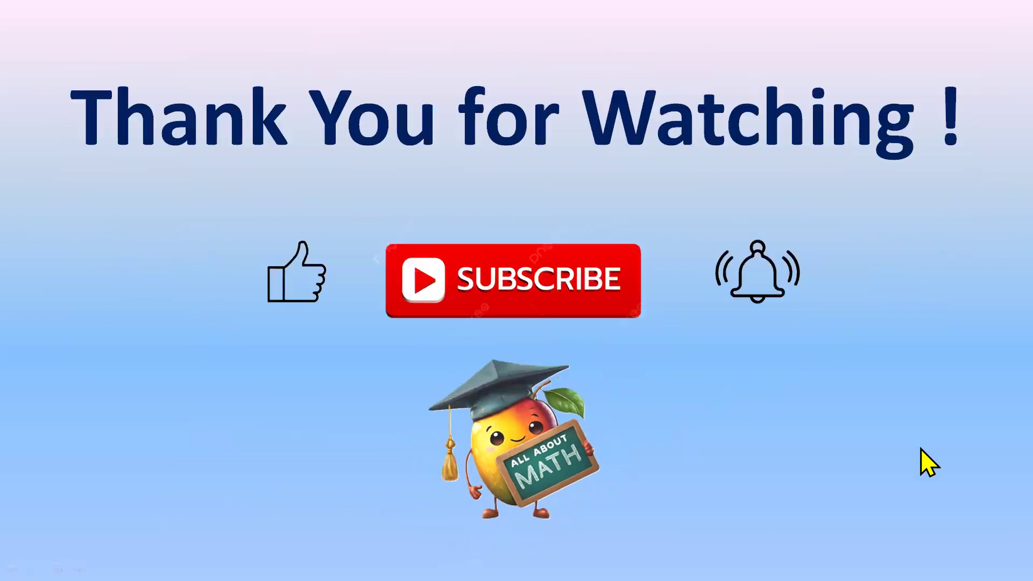